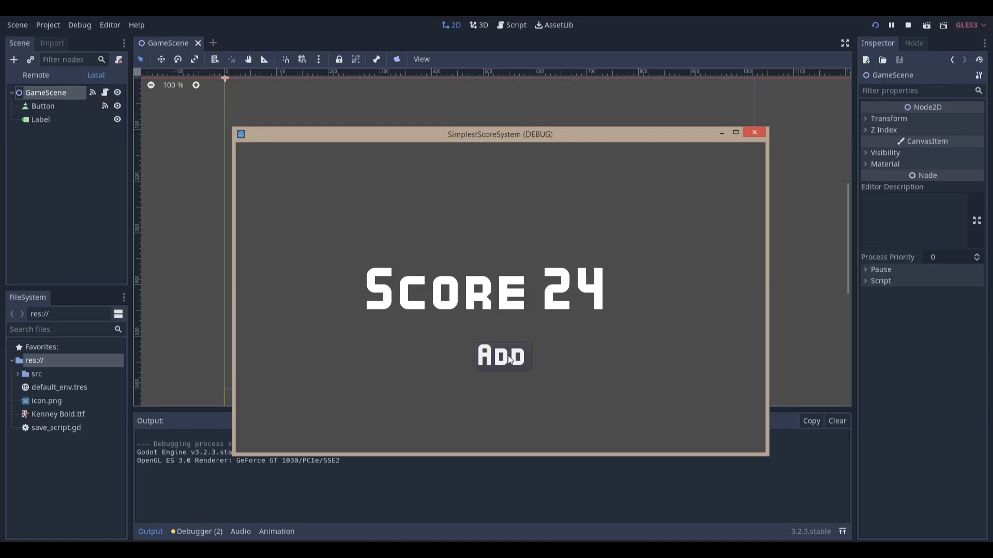
- Run the score game repeatedly, adding points until the remembered score climbs from 24 to 44
{"action": "left_click", "coordinate": [502, 356]}
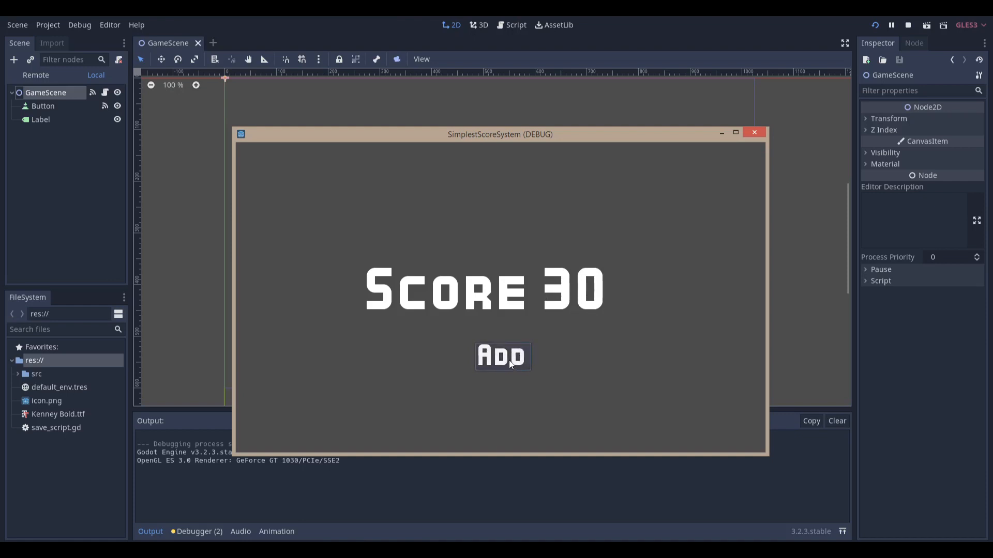
{"action": "left_click", "coordinate": [753, 133]}
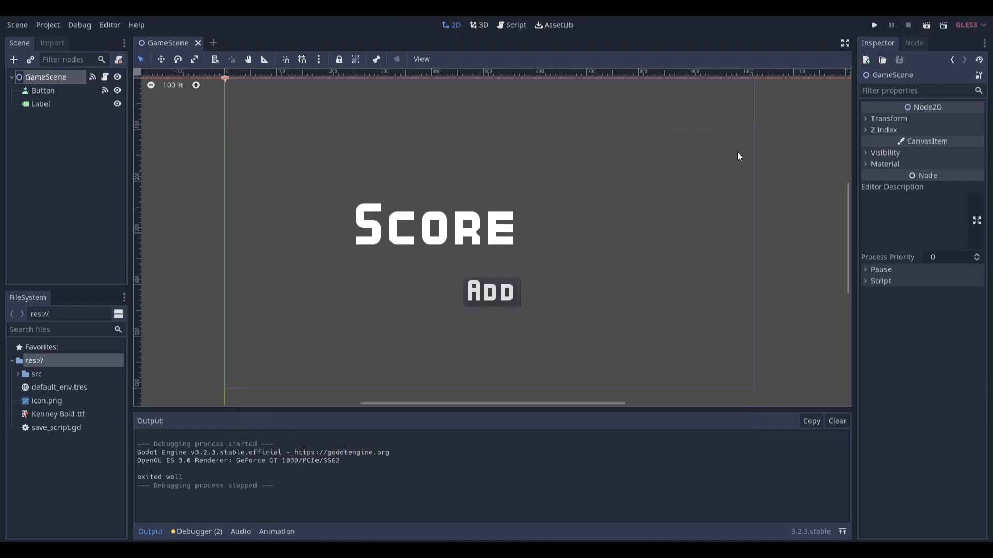
{"action": "left_click", "coordinate": [874, 25]}
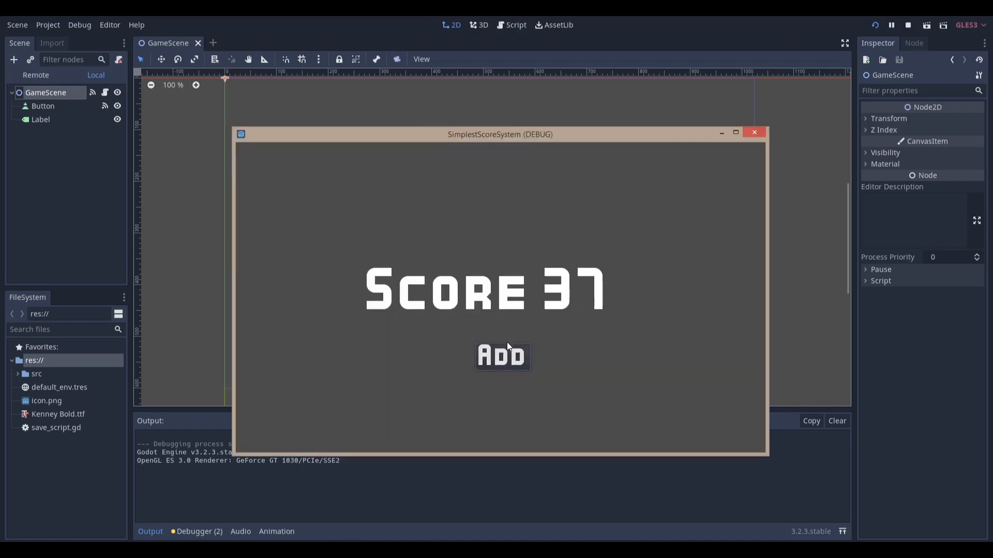
{"action": "left_click", "coordinate": [502, 355]}
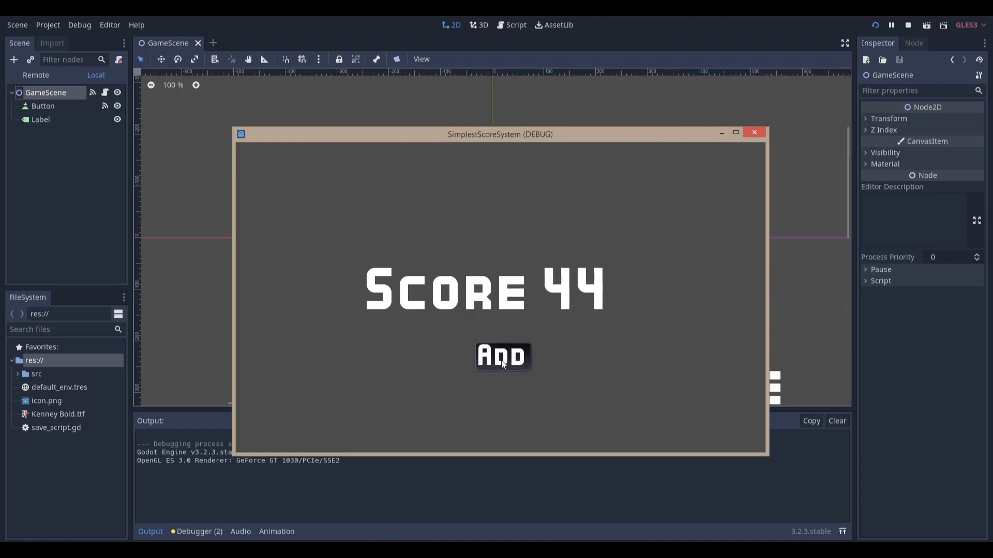
{"action": "left_click", "coordinate": [753, 133]}
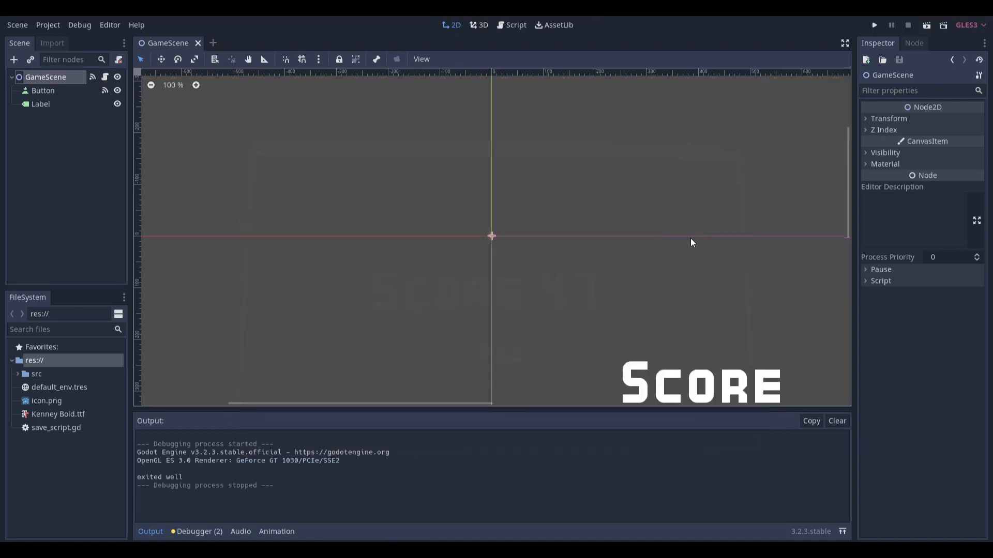
{"action": "scroll", "scroll_direction": "down", "scroll_amount": 3}
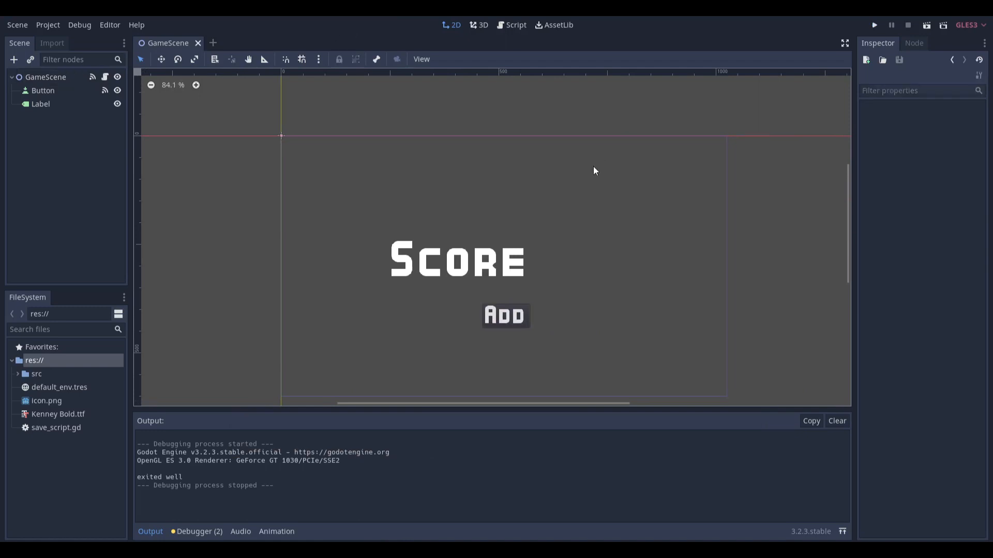
{"action": "mouse_move", "coordinate": [555, 233]}
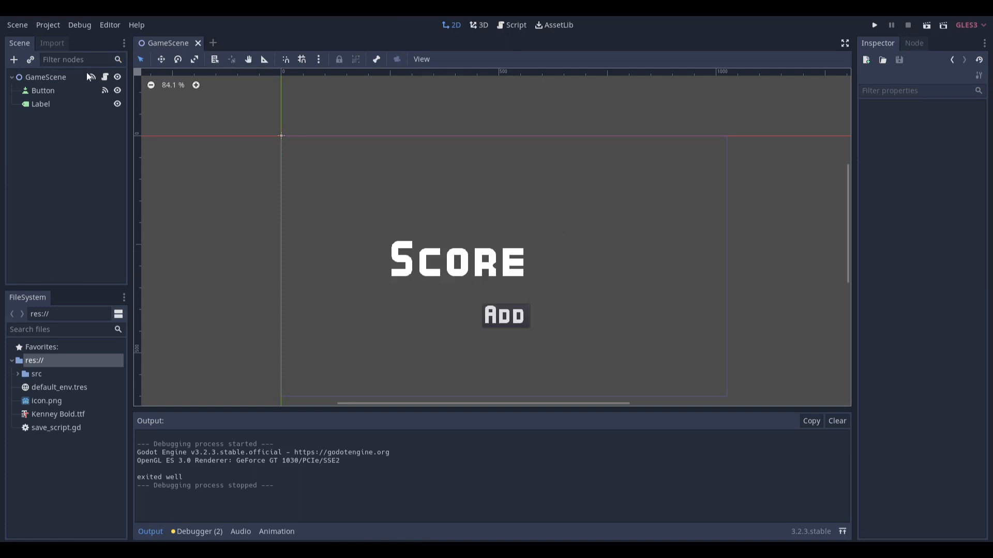
- Give the Button node a Custom Fonts DynamicFont using Kenney Bold.ttf
{"action": "left_click", "coordinate": [516, 25]}
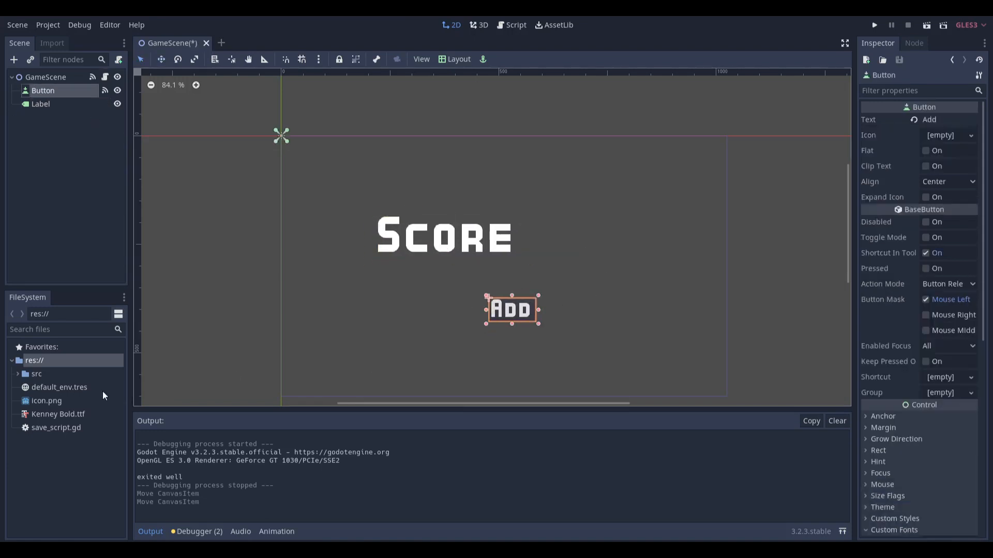
{"action": "left_click", "coordinate": [58, 414]}
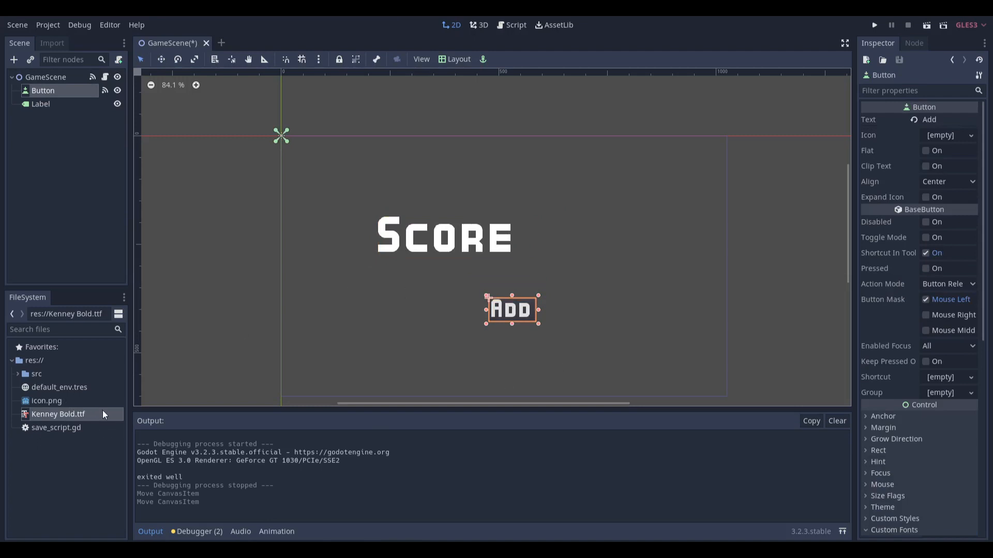
{"action": "mouse_move", "coordinate": [180, 269]}
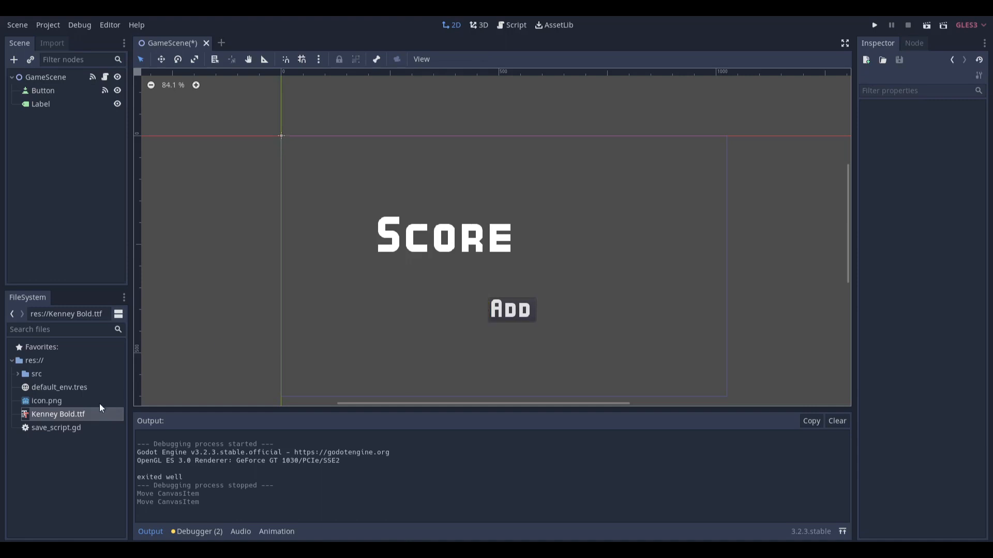
{"action": "mouse_move", "coordinate": [95, 418]}
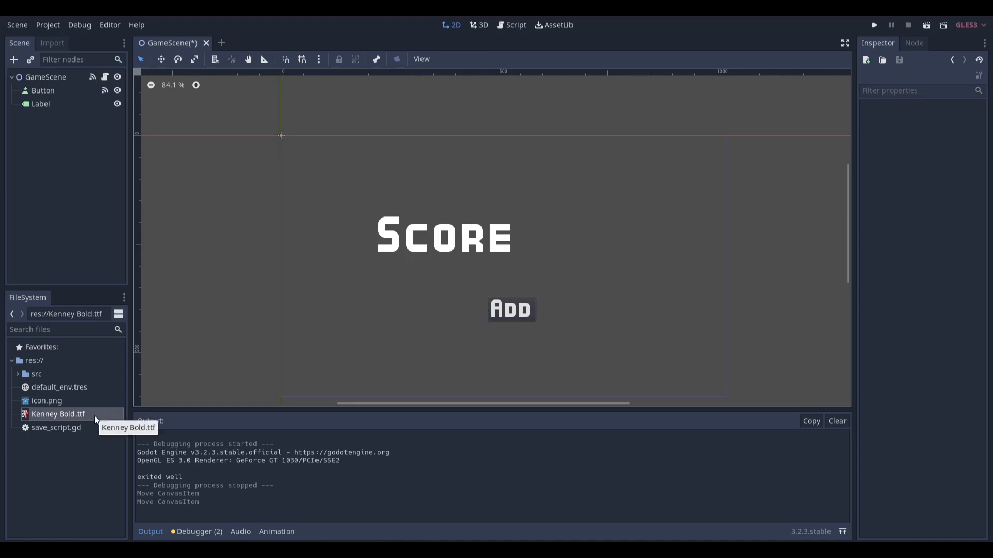
{"action": "mouse_move", "coordinate": [82, 96]}
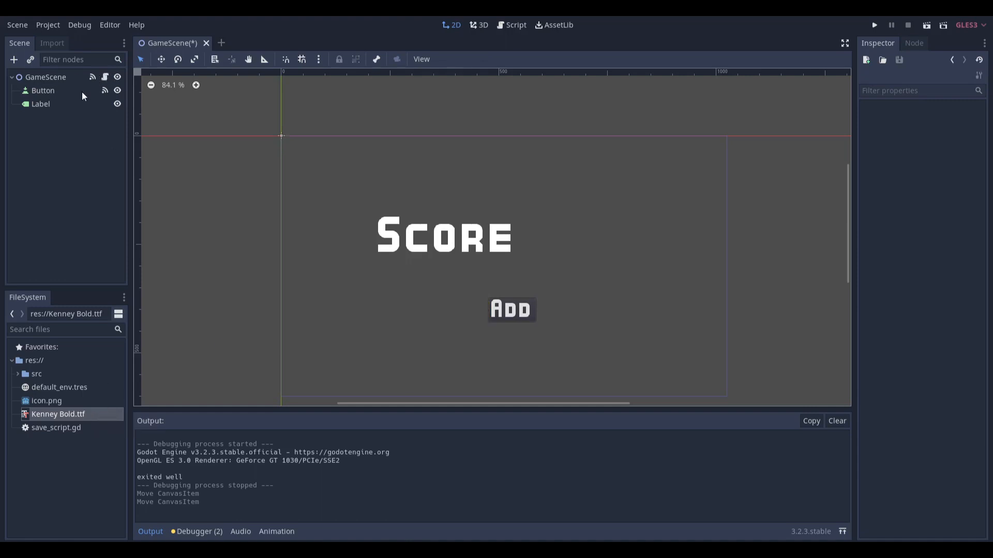
{"action": "left_click", "coordinate": [43, 90]}
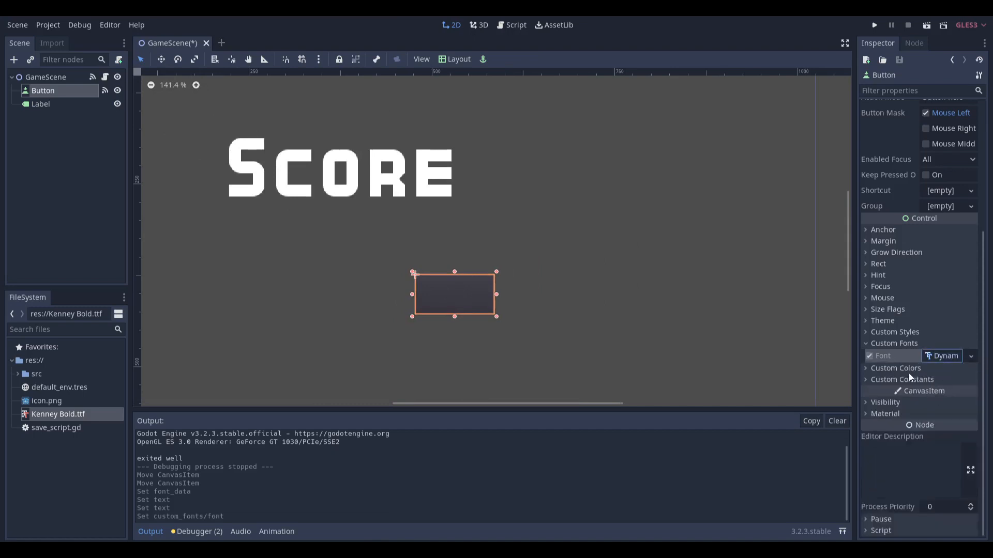
{"action": "left_click", "coordinate": [872, 355]}
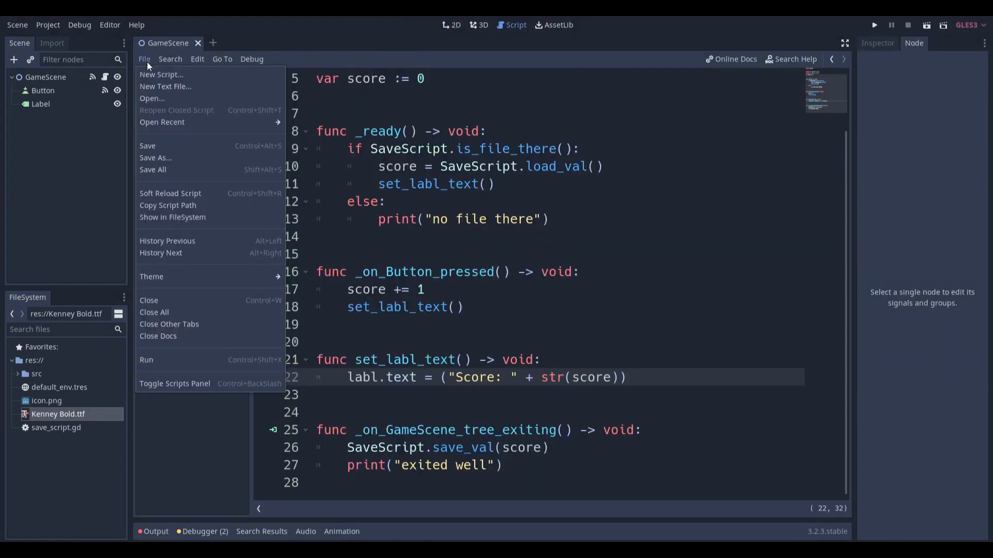
- Cancel the new-script dialog and save save_script.gd containing only extends Node
{"action": "left_click", "coordinate": [161, 74]}
{"action": "type", "text": "SaveScript.gd"}
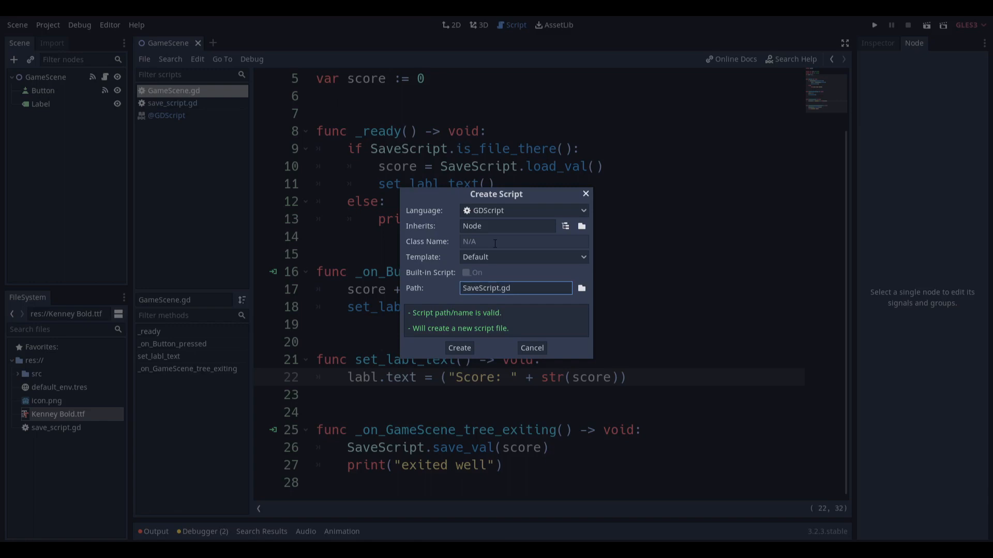
{"action": "mouse_move", "coordinate": [522, 335]}
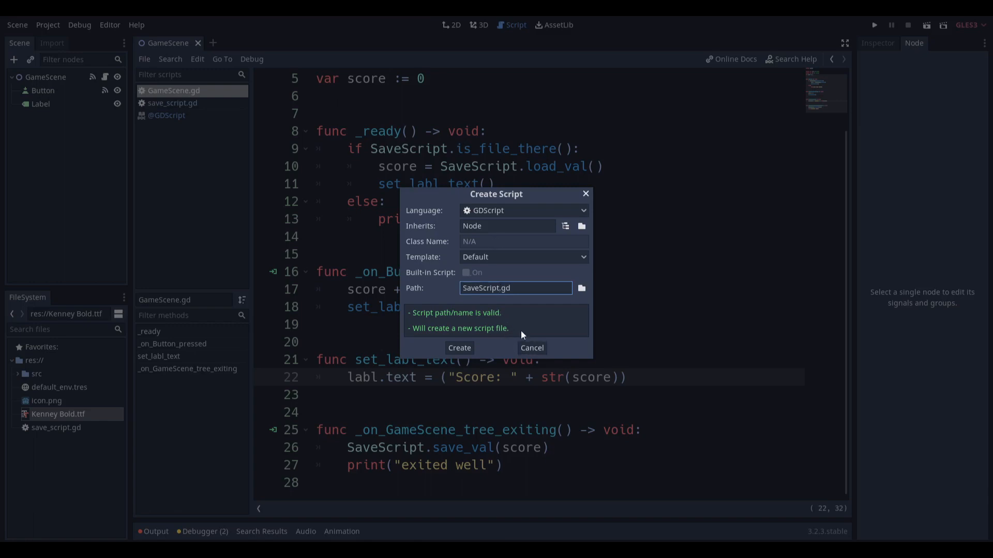
{"action": "left_click", "coordinate": [531, 347]}
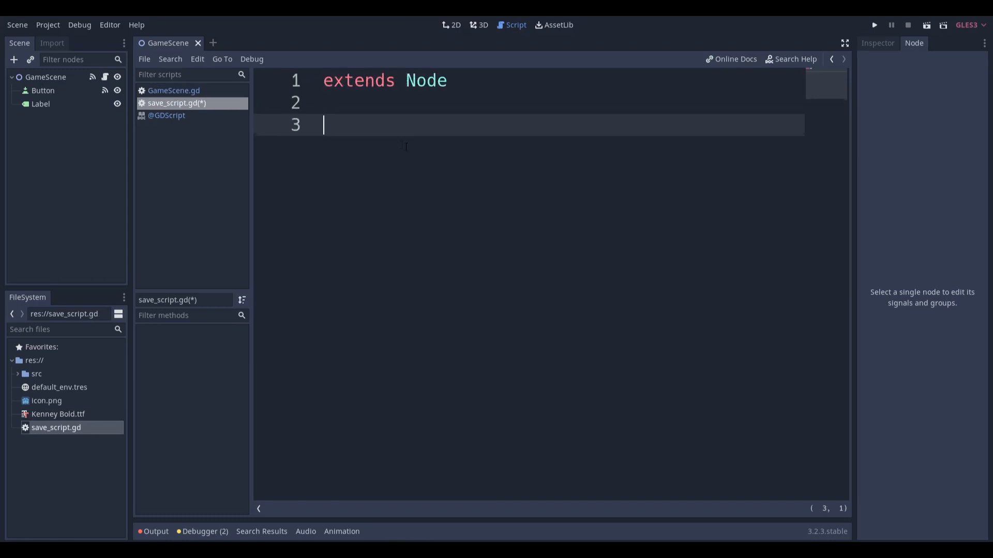
{"action": "key", "text": "ctrl+s"}
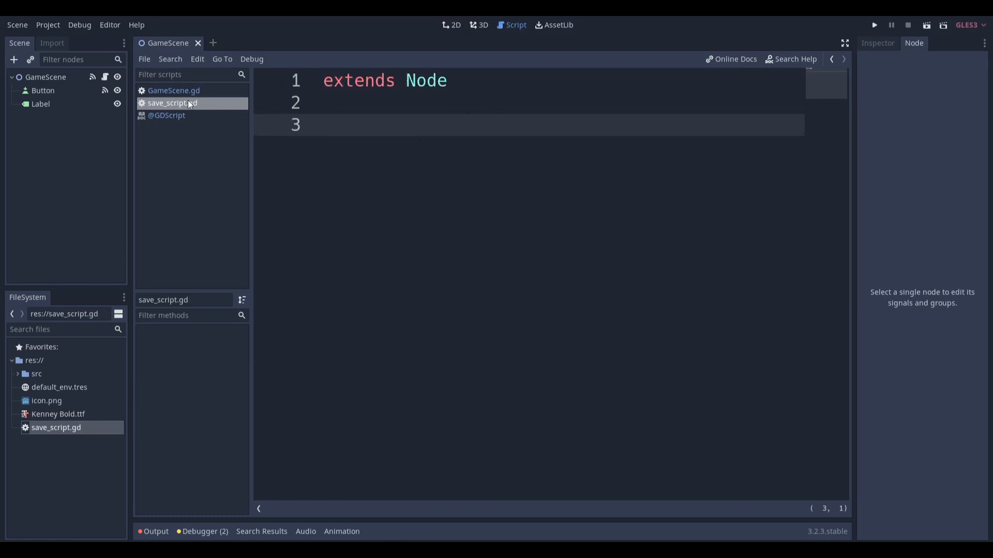
{"action": "mouse_move", "coordinate": [264, 102]}
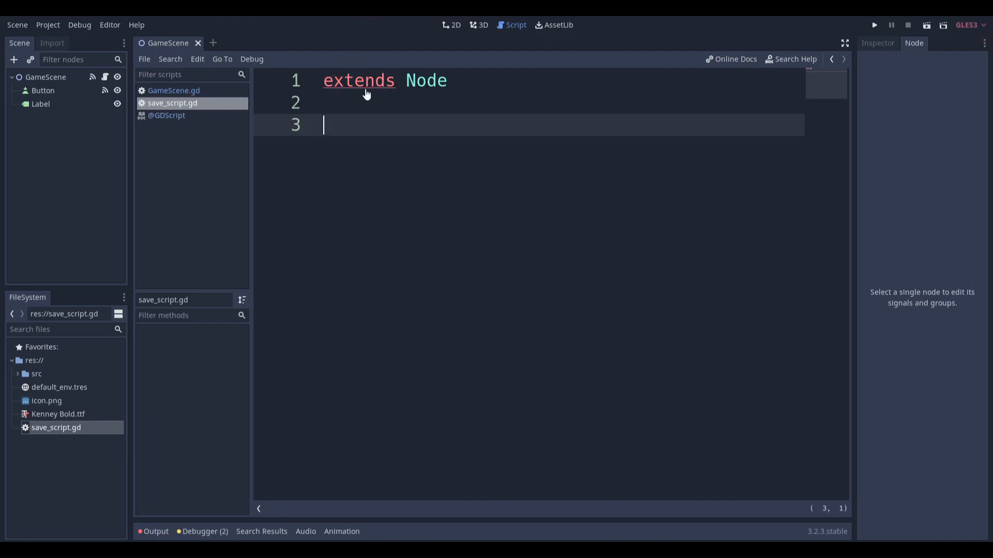
{"action": "mouse_move", "coordinate": [425, 81]}
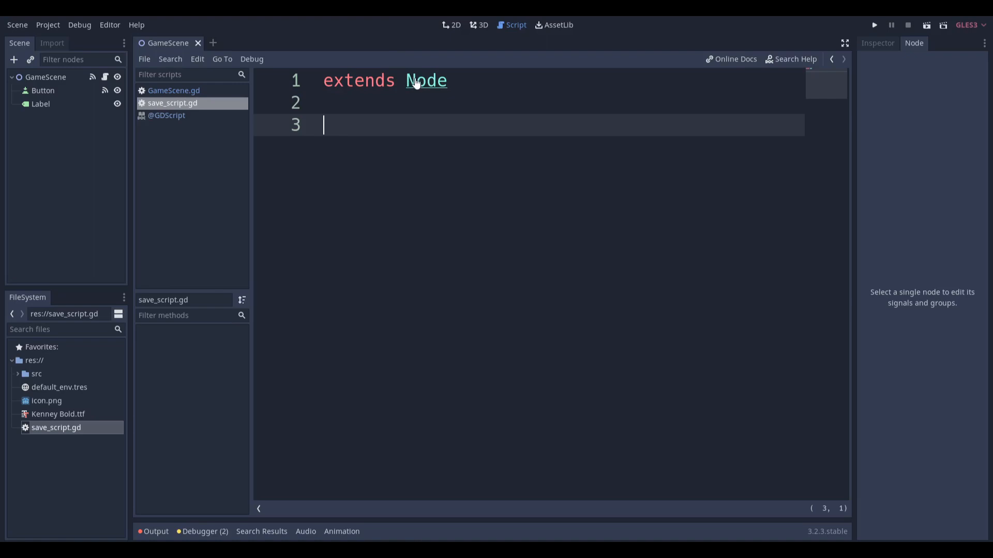
{"action": "left_click", "coordinate": [48, 25]}
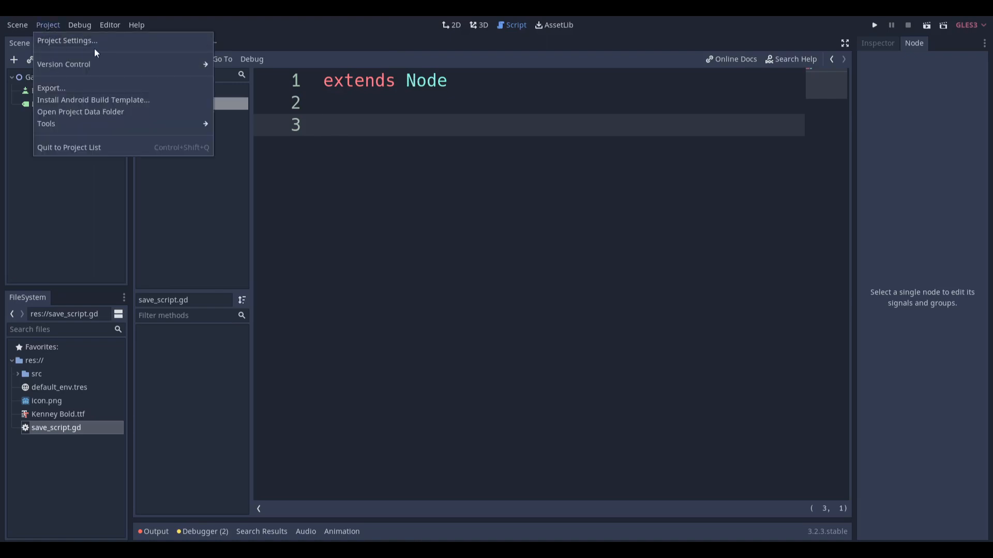
- Open Project Settings to view SaveScript registered in the AutoLoad list
{"action": "left_click", "coordinate": [67, 40]}
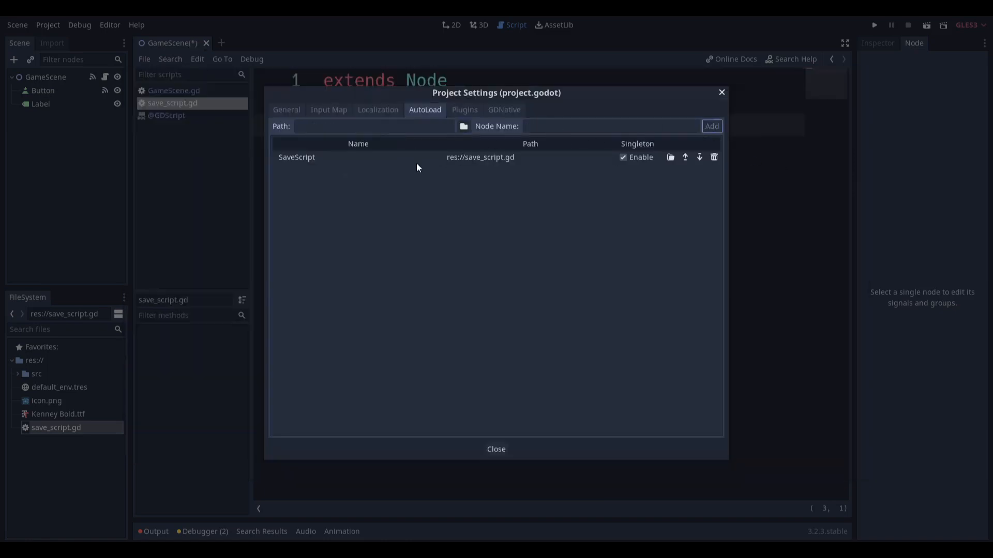
{"action": "mouse_move", "coordinate": [499, 161]}
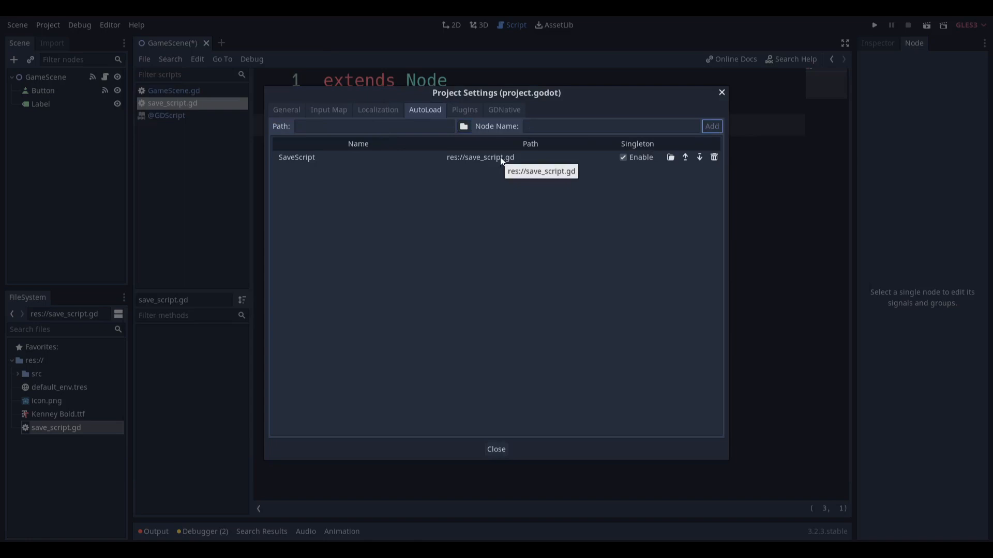
- Add hello = "hello" to the save script and reference SaveScript from the GameScene script
{"action": "left_click", "coordinate": [496, 449]}
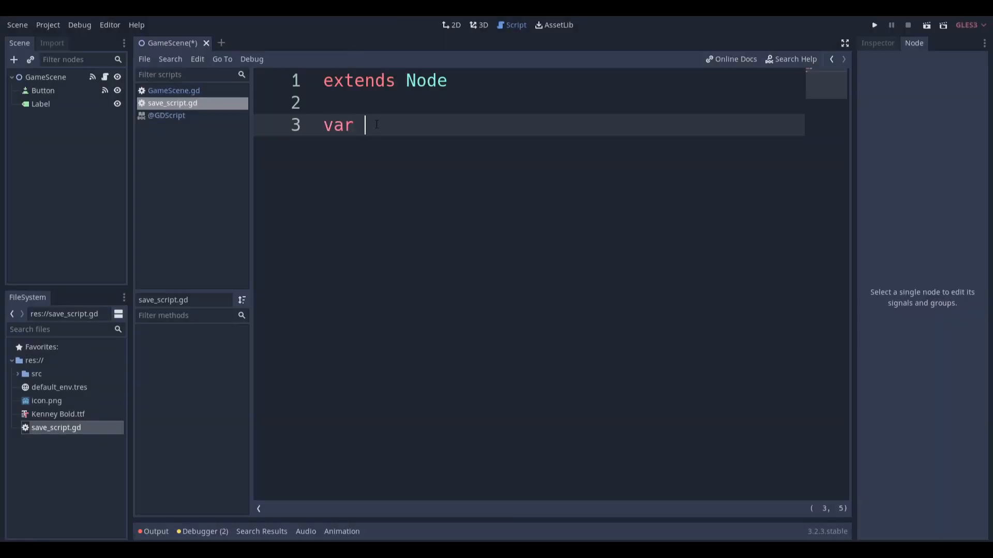
{"action": "type", "text": "hello = \"hello\""}
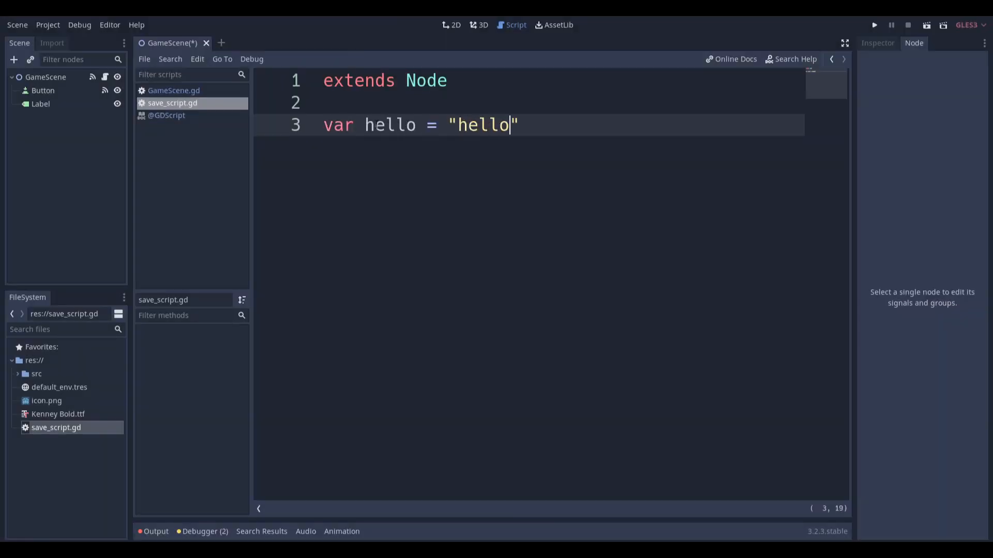
{"action": "left_click", "coordinate": [174, 90]}
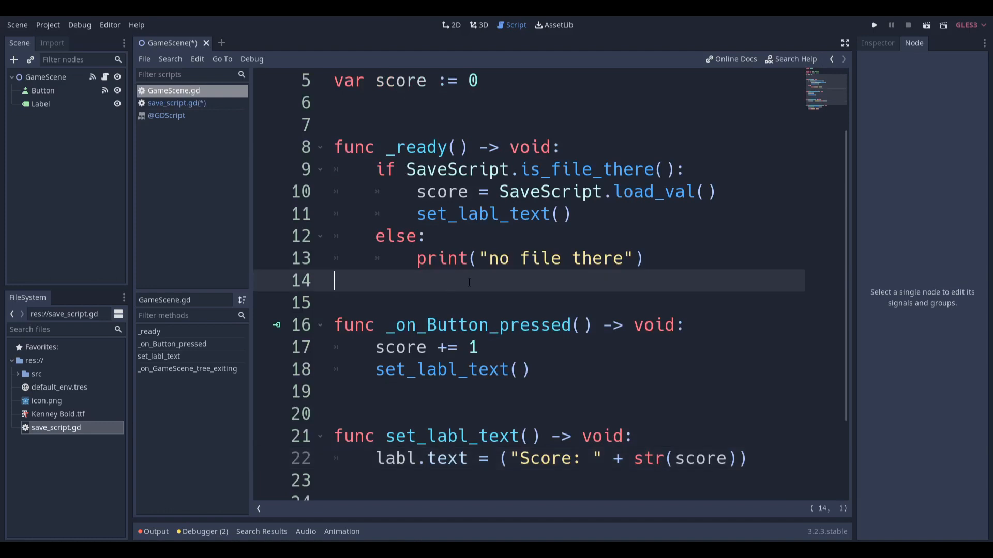
{"action": "type", "text": "sav"}
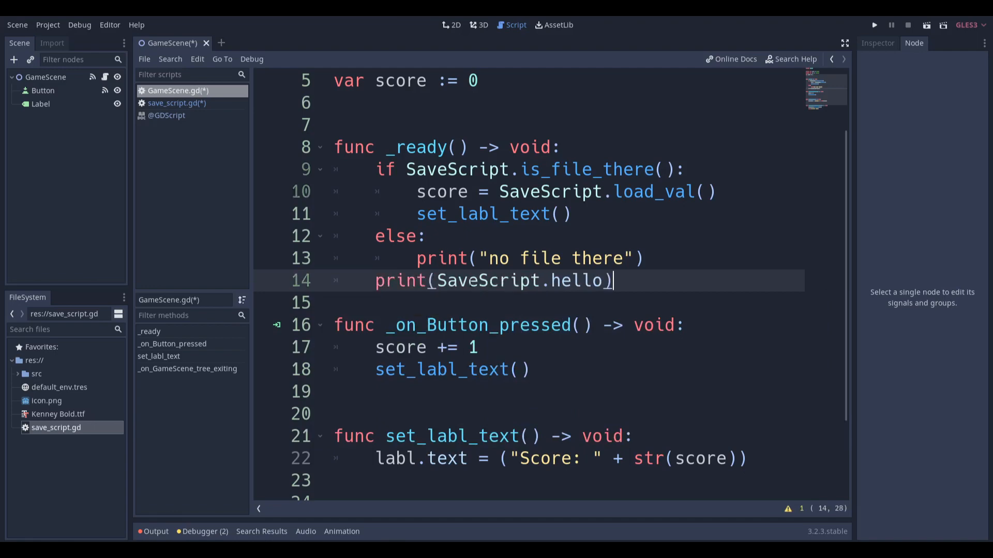
- Test-run the scene to see SaveScript print hello, then stop it and return to save_script.gd
{"action": "left_click", "coordinate": [873, 25]}
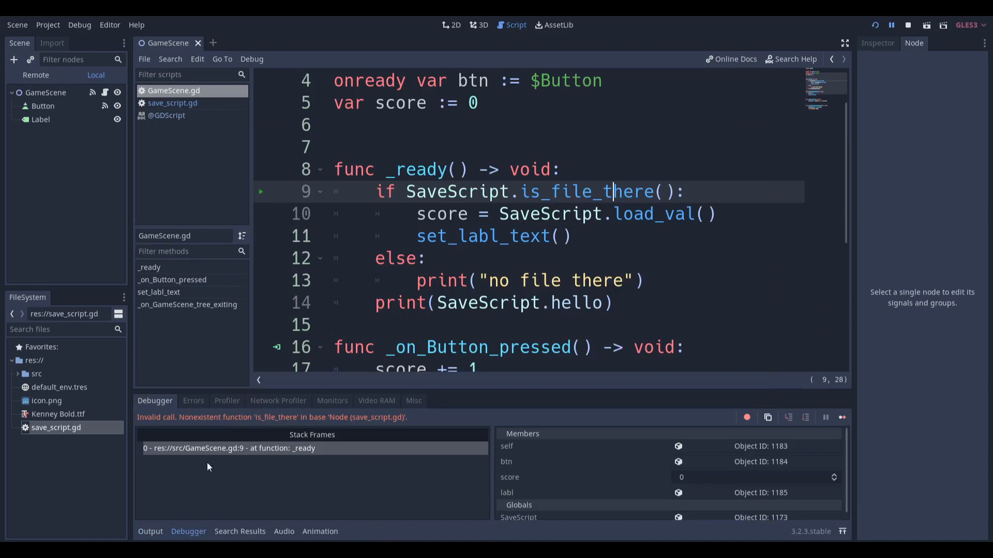
{"action": "mouse_move", "coordinate": [718, 177]}
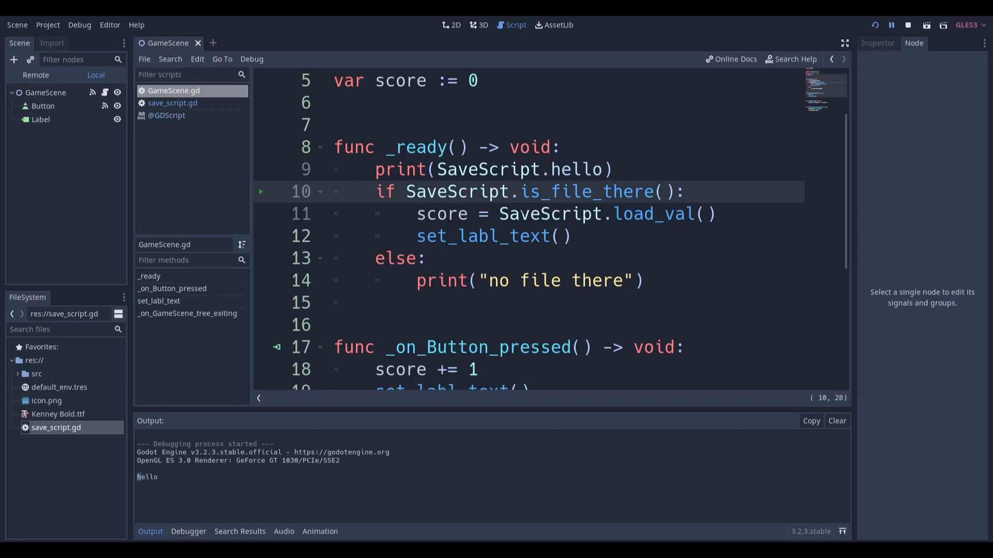
{"action": "left_click", "coordinate": [560, 146]}
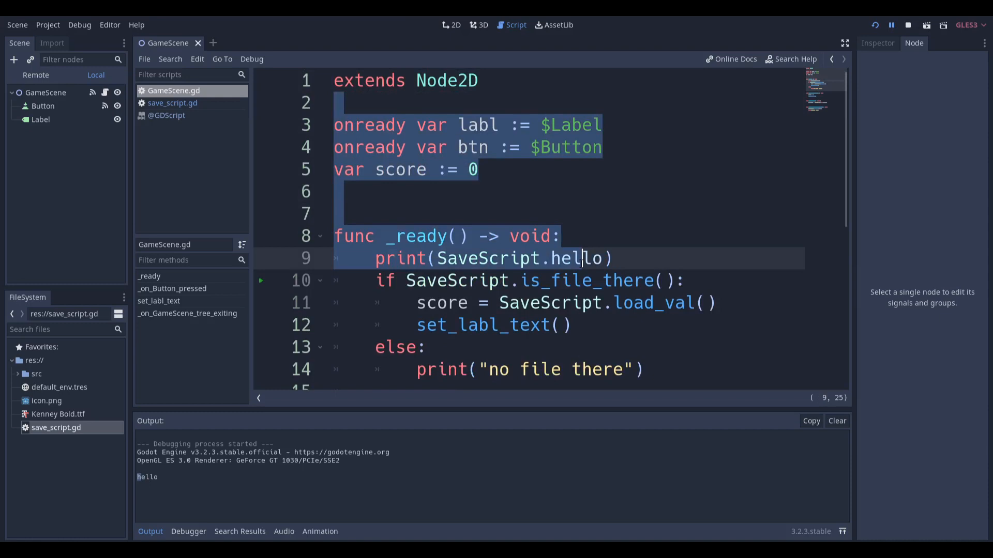
{"action": "left_click", "coordinate": [908, 26]}
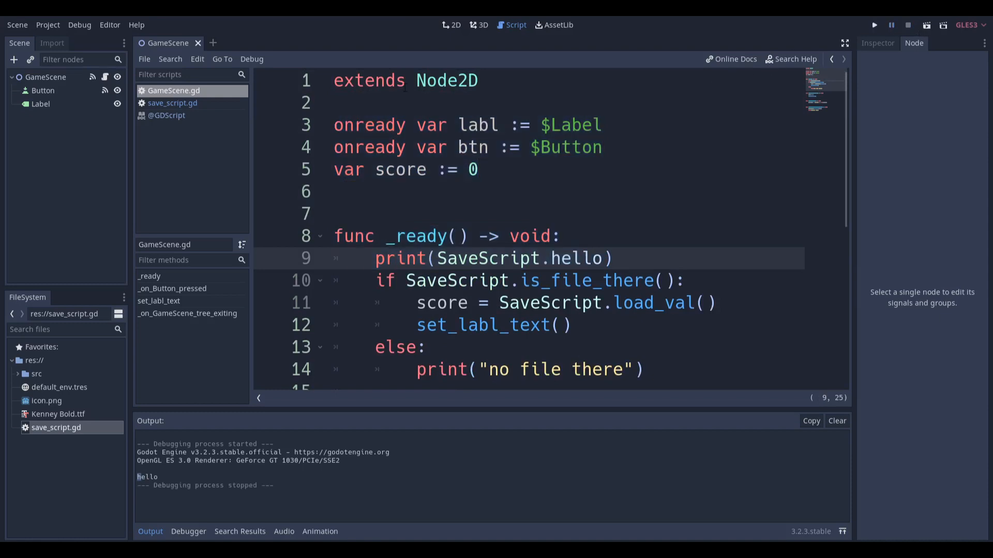
{"action": "left_click", "coordinate": [173, 102]}
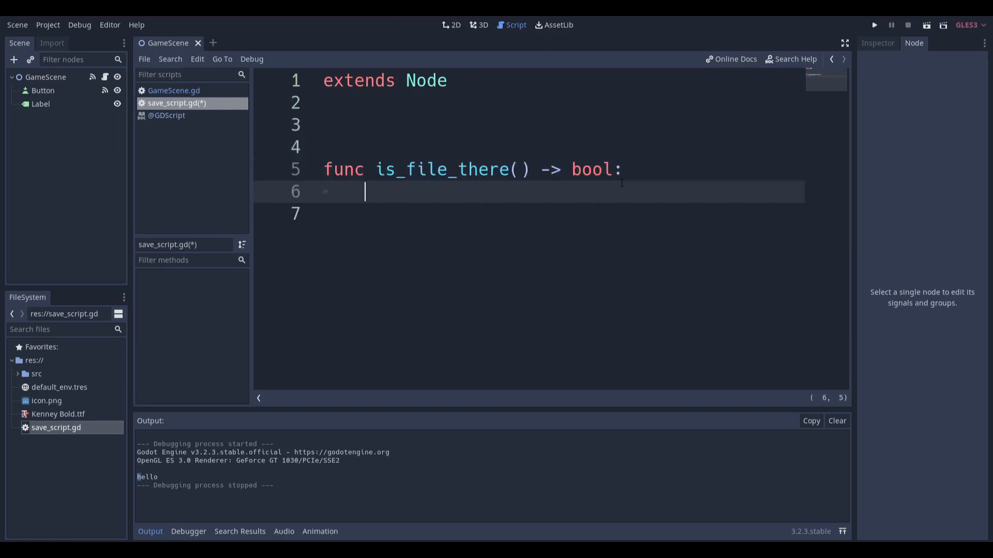
- Write is_file_there returning bool b, a save_val stub, and load_val() -> int returning tmp
{"action": "type", "text": "var bl"}
{"action": "type", "text": "return"}
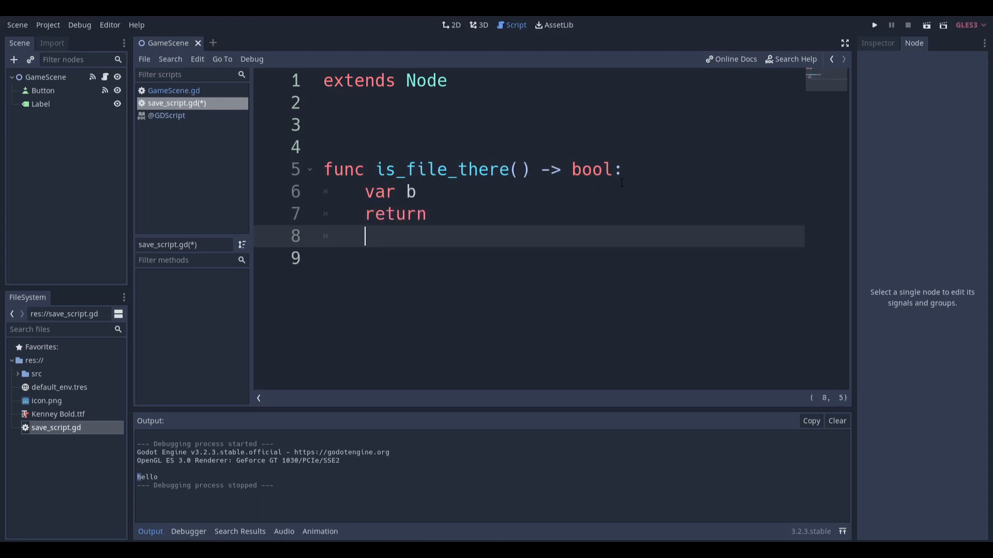
{"action": "type", "text": "b"}
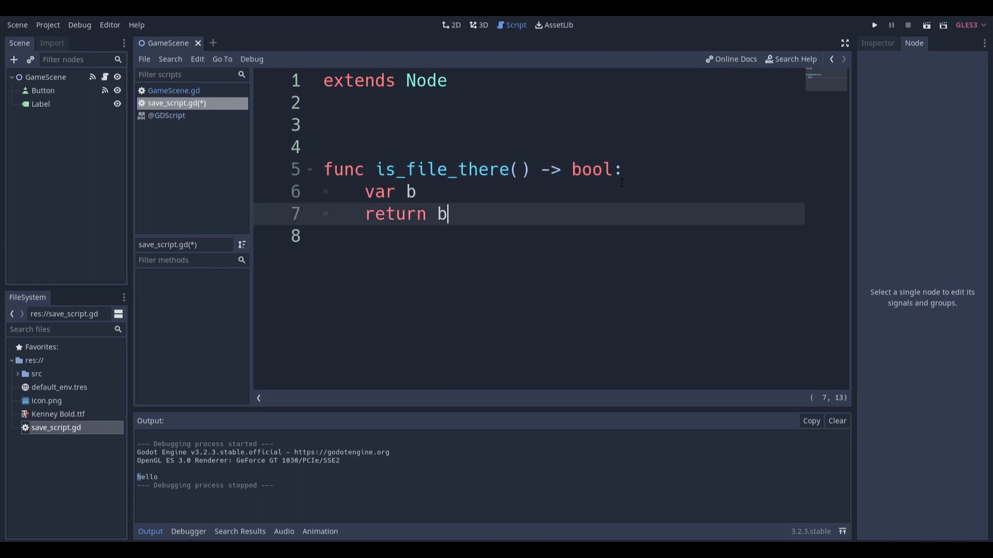
{"action": "type", "text": ": bool"}
{"action": "type", "text": "pa"}
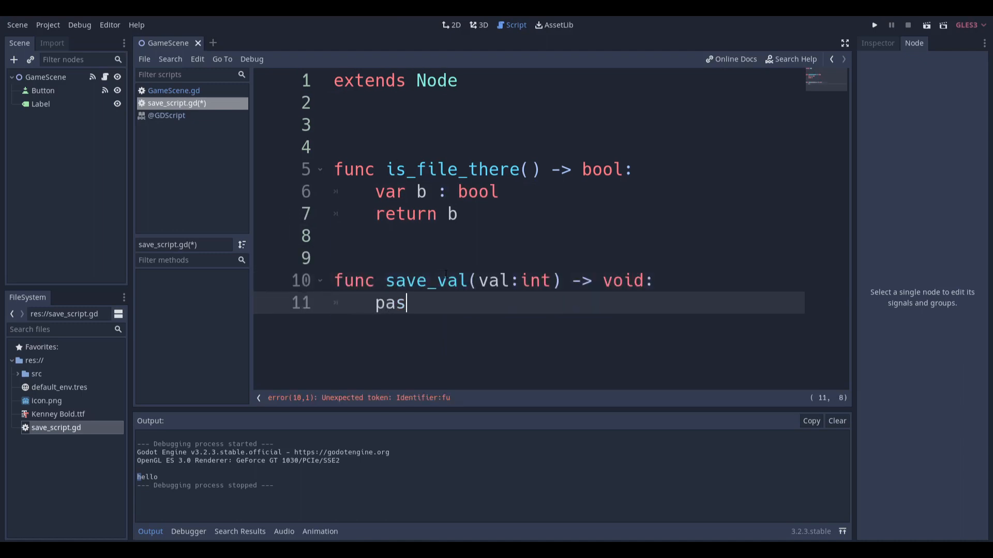
{"action": "type", "text": "s"}
{"action": "type", "text": "func"}
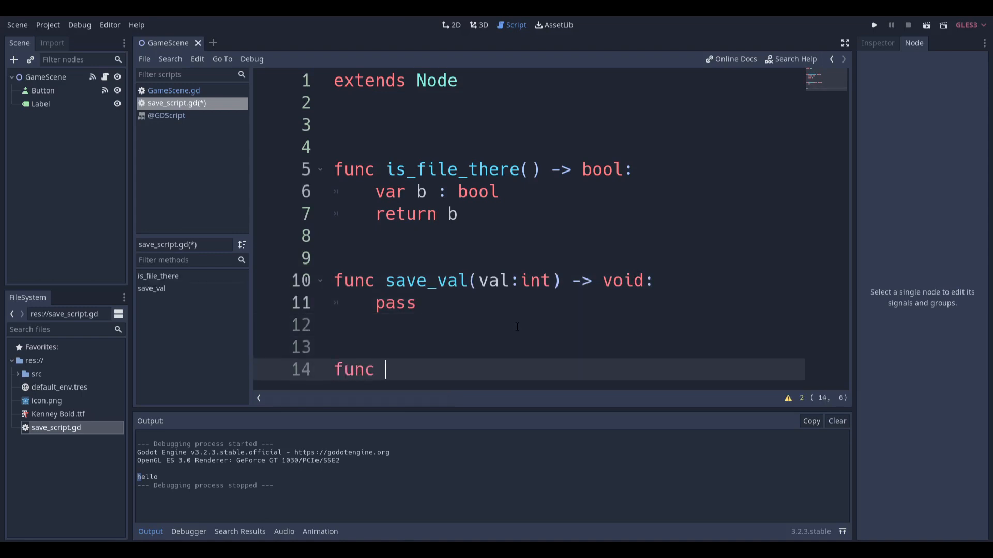
{"action": "type", "text": "load_val() -> int:"}
{"action": "type", "text": "var"}
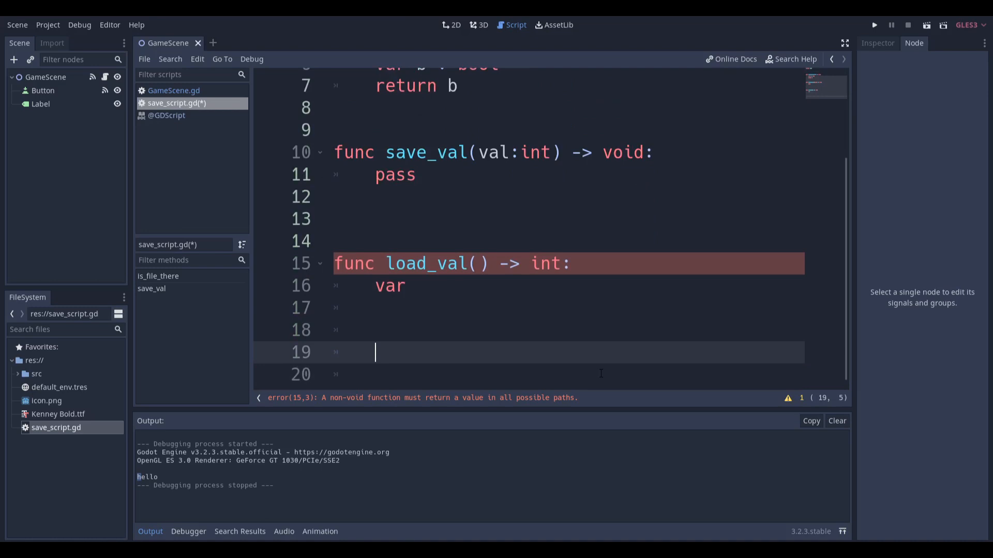
{"action": "type", "text": "tmp :"}
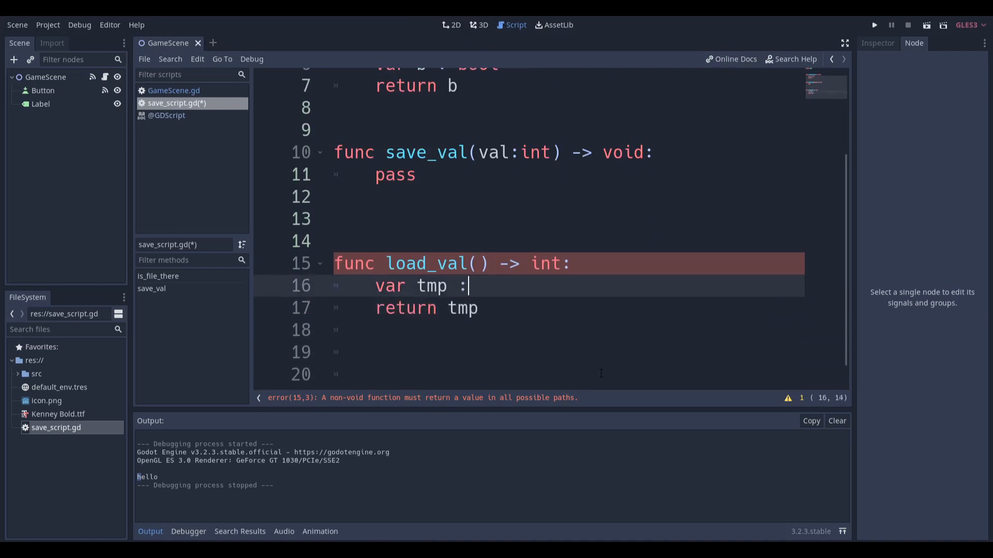
{"action": "type", "text": "int"}
{"action": "type", "text": "var file := File.new()"}
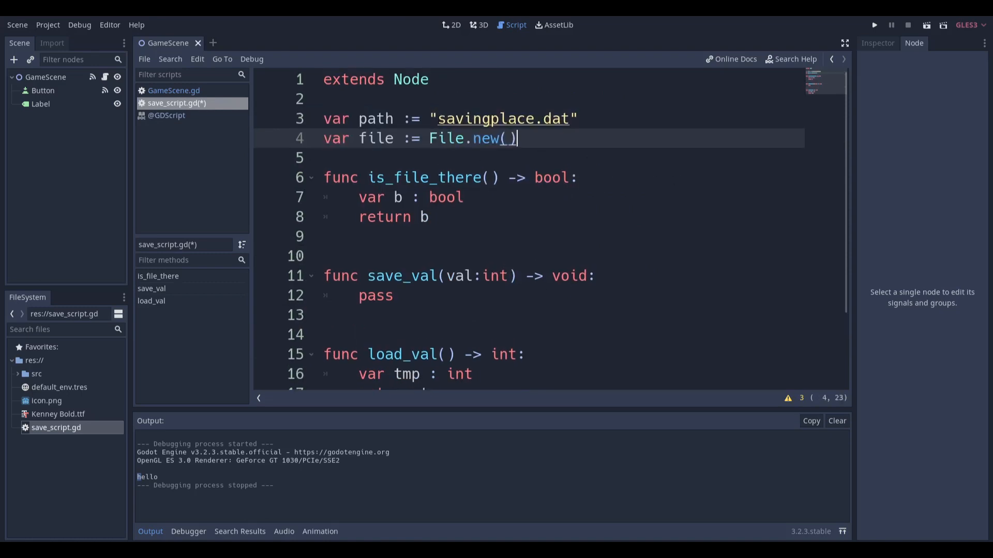
- Select the path variable and place the caret inside its savingplace.dat string
{"action": "double_click", "coordinate": [384, 121]}
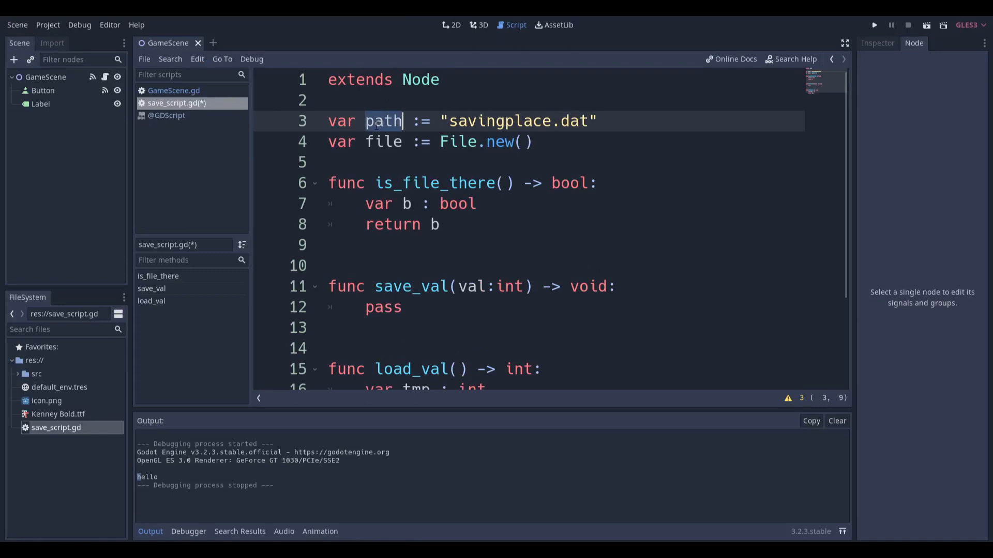
{"action": "left_click", "coordinate": [449, 121]}
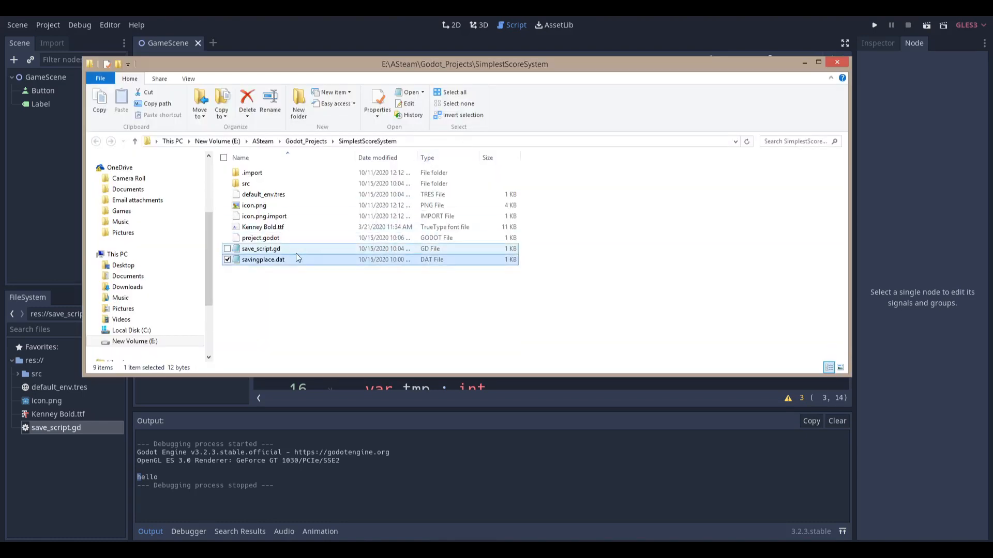
- Check savingplace.dat in the project folder, then go to Godot's SimplestScoreSystem user data folder
{"action": "left_click", "coordinate": [367, 141]}
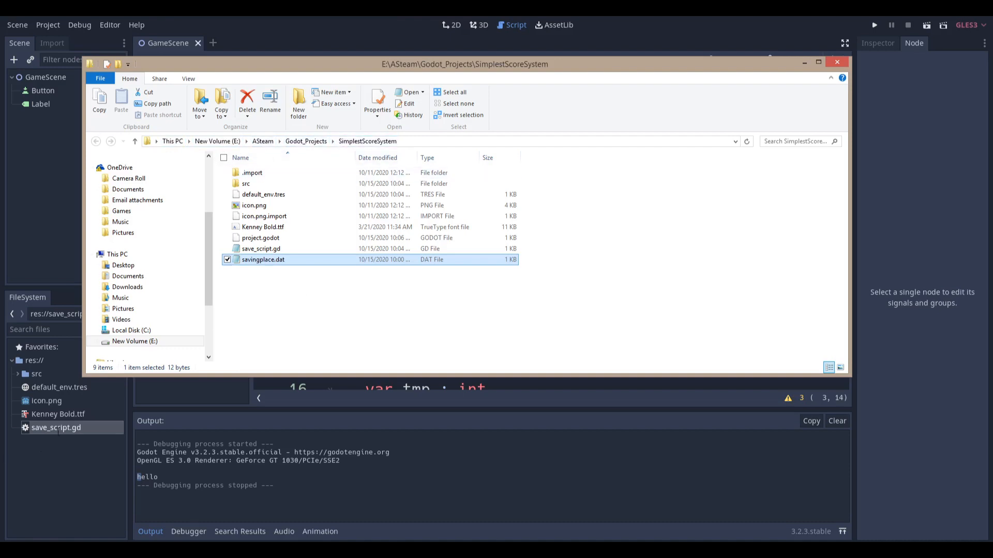
{"action": "mouse_move", "coordinate": [272, 271]}
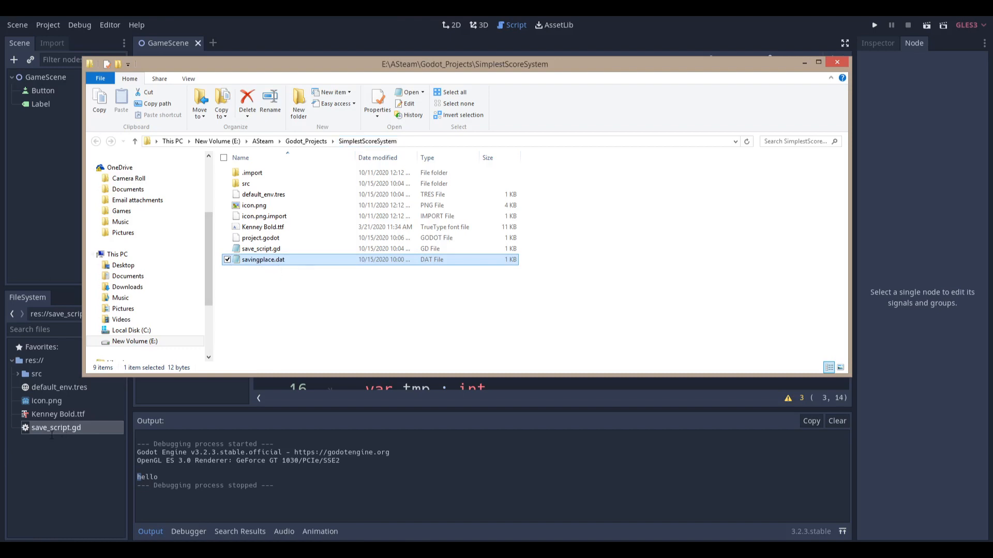
{"action": "left_click", "coordinate": [837, 61]}
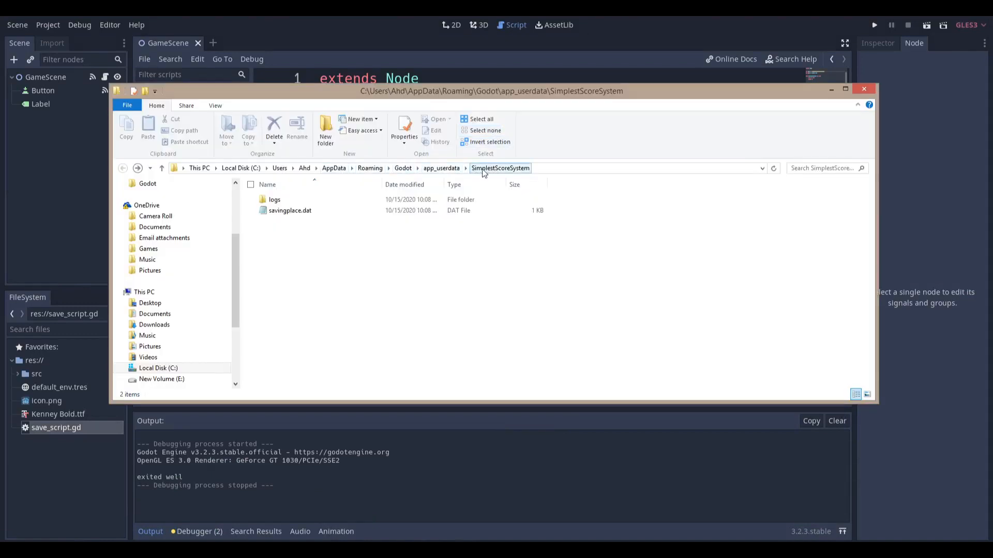
- Open the logs folder inside the SimplestScoreSystem user data directory
{"action": "left_click", "coordinate": [274, 199]}
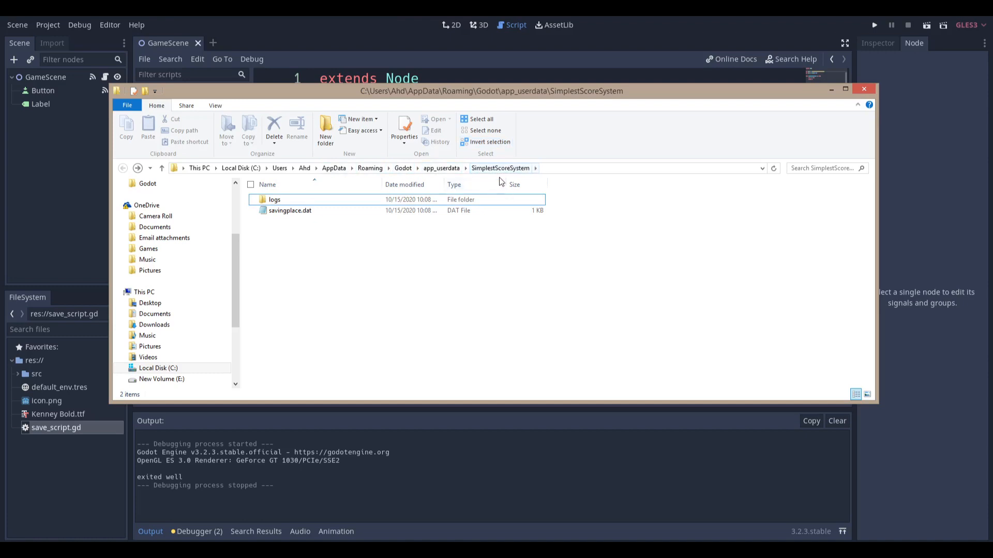
{"action": "left_click", "coordinate": [274, 200]}
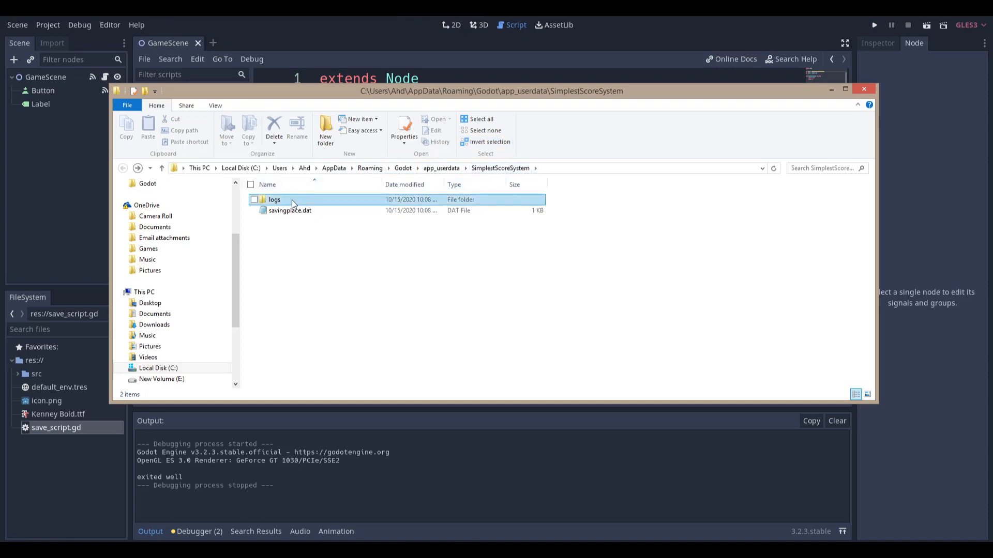
{"action": "double_click", "coordinate": [289, 211]}
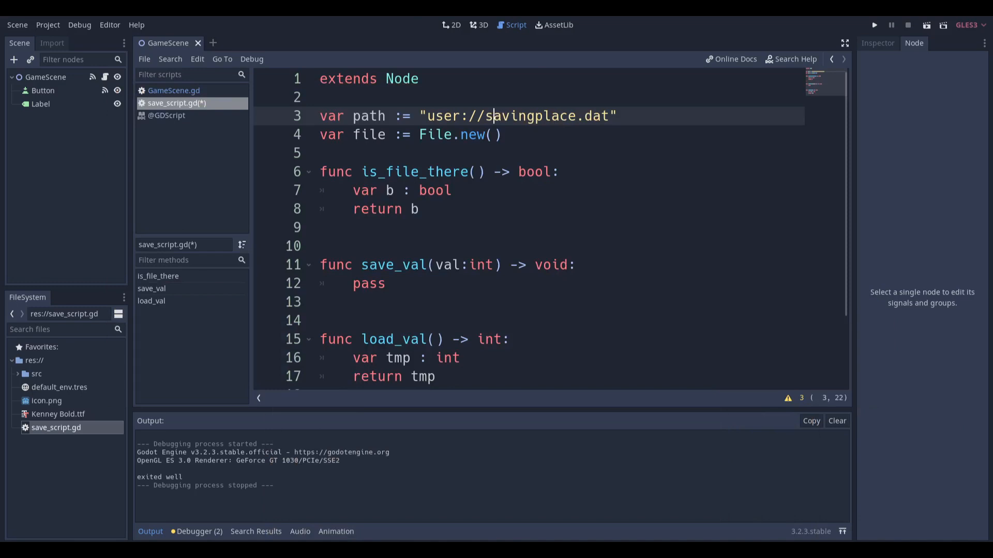
{"action": "left_click", "coordinate": [627, 116]}
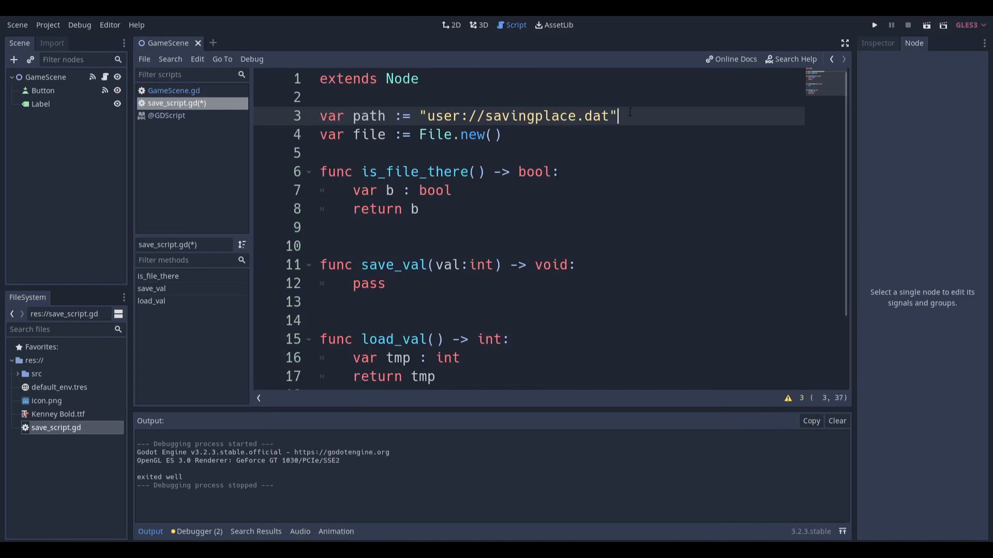
{"action": "scroll", "scroll_direction": "down", "scroll_amount": 3}
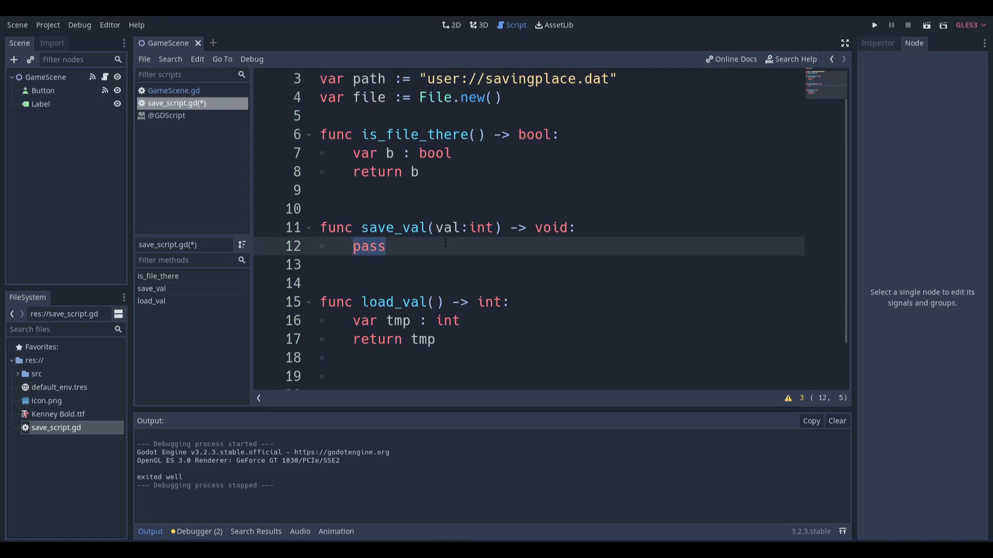
- Make save_val open the path with File.WRITE, store val, and close the file
{"action": "type", "text": "file.open(path, File.WRITE)"}
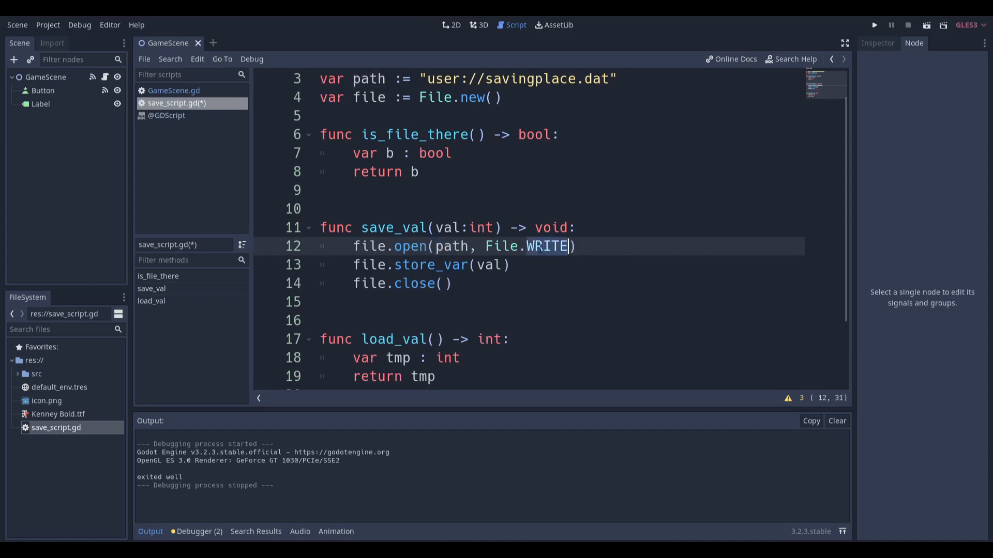
{"action": "key", "text": "Backspace"}
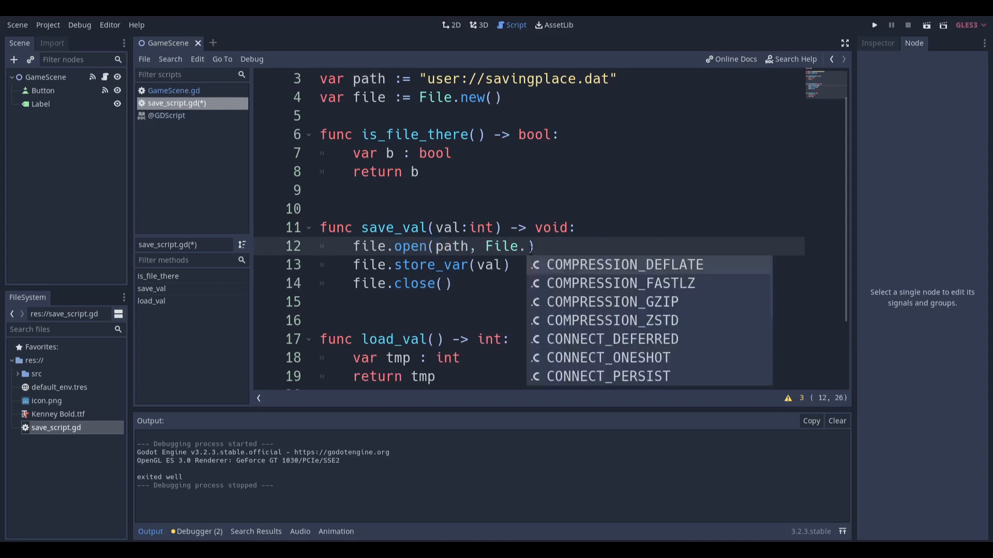
{"action": "type", "text": "R"}
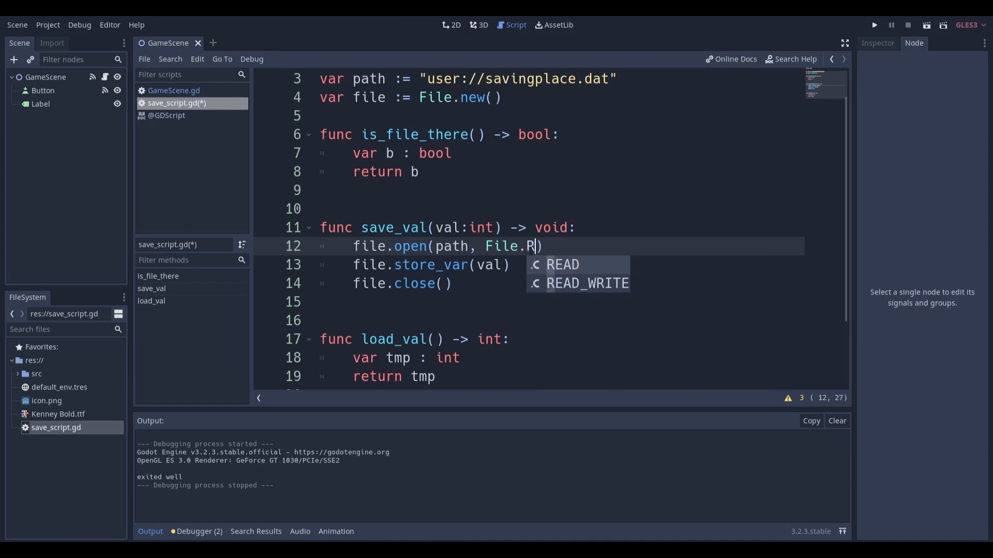
{"action": "type", "text": "W"}
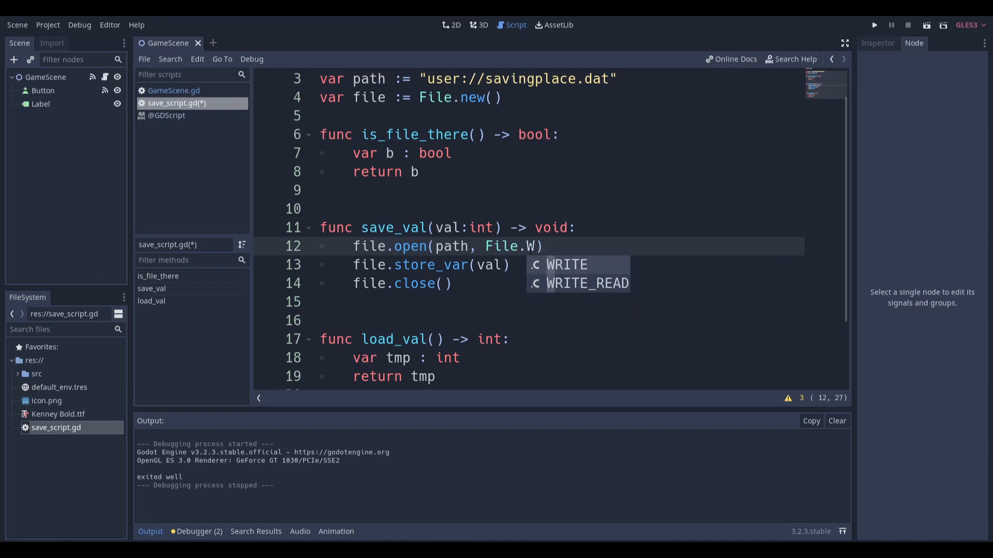
{"action": "left_click", "coordinate": [565, 265]}
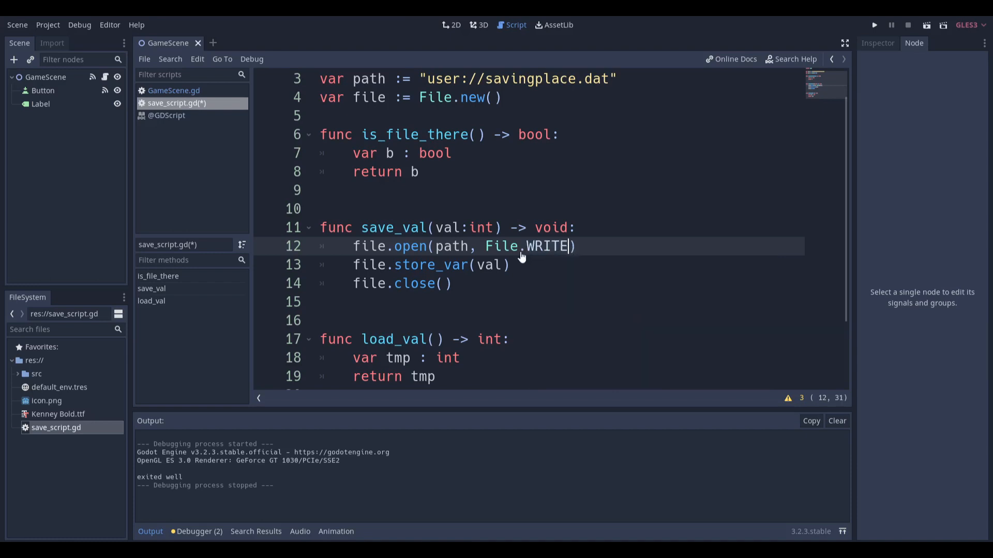
{"action": "type", "text": "_"}
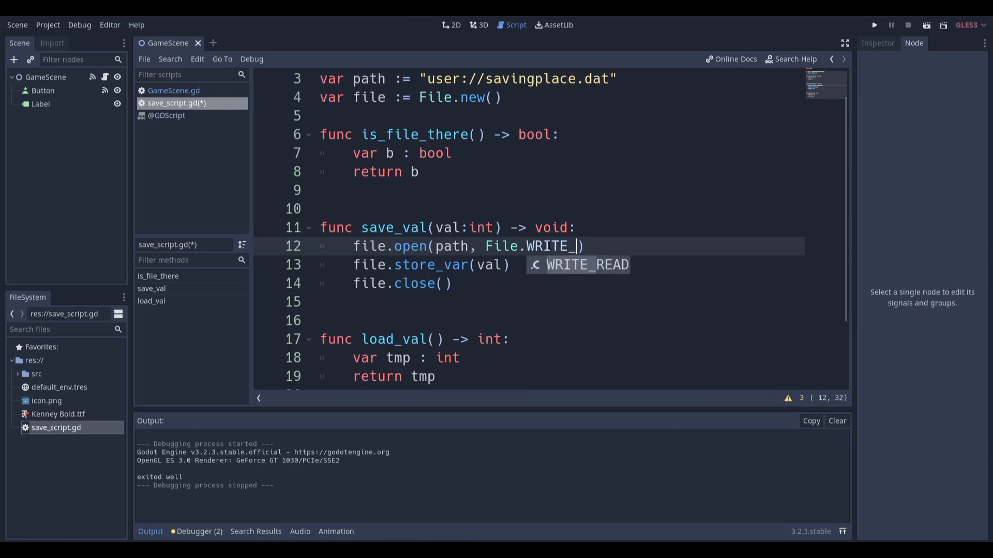
{"action": "left_click", "coordinate": [450, 25]}
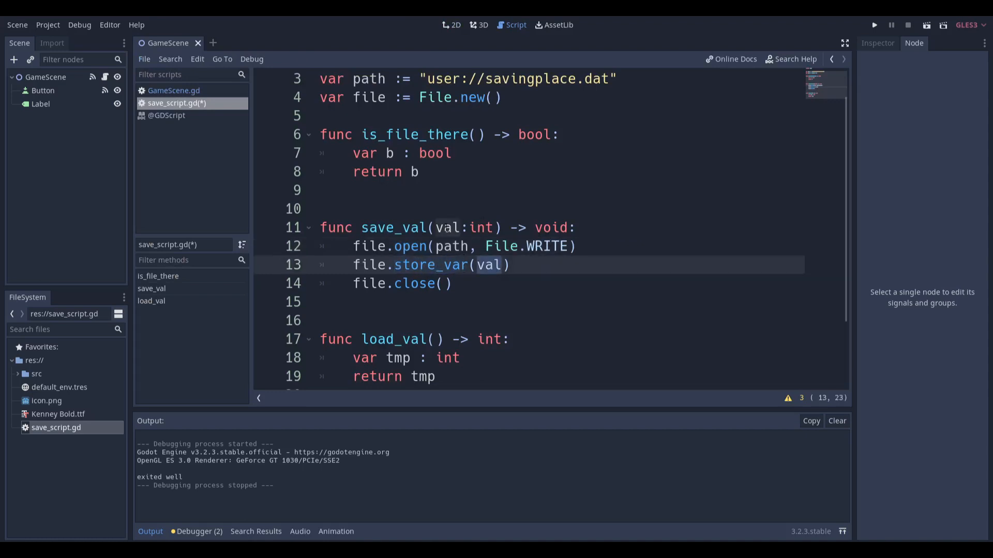
{"action": "left_click", "coordinate": [452, 283]}
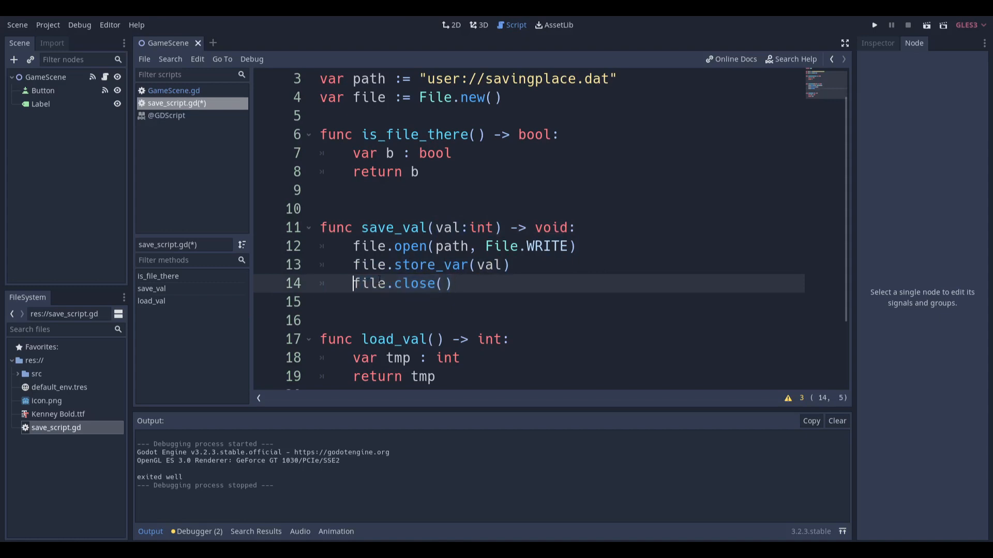
{"action": "scroll", "scroll_direction": "down", "scroll_amount": 3}
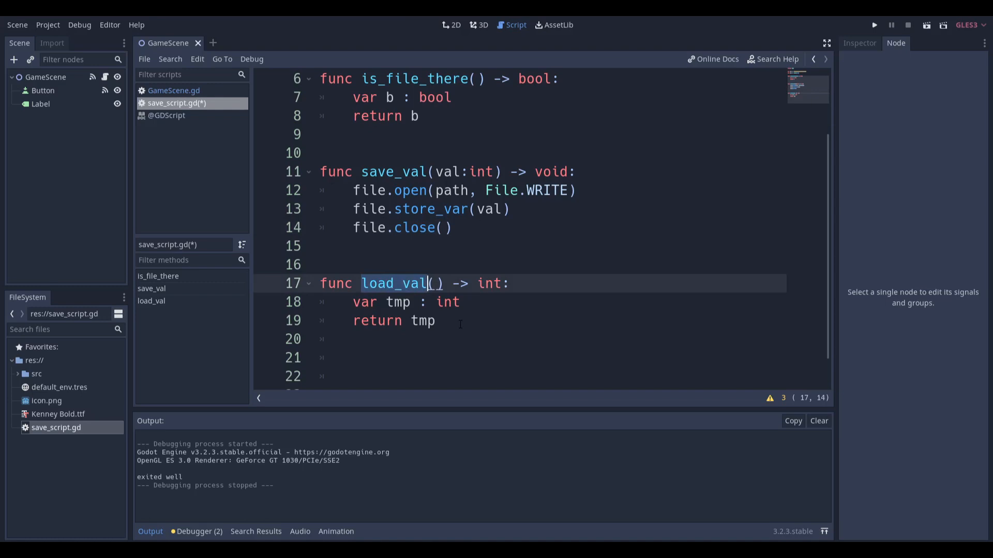
- Add file.open(path, File.READ) to load_val, cross-checking save_val's store_var call
{"action": "left_click", "coordinate": [463, 302]}
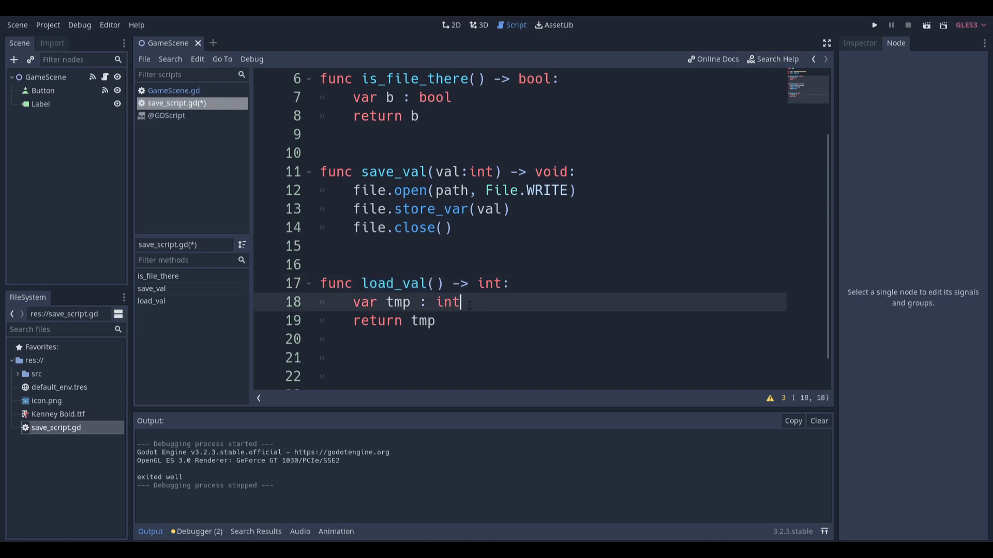
{"action": "type", "text": "file.open(path, File.READ)"}
{"action": "type", "text": "tmp = file.get_var()"}
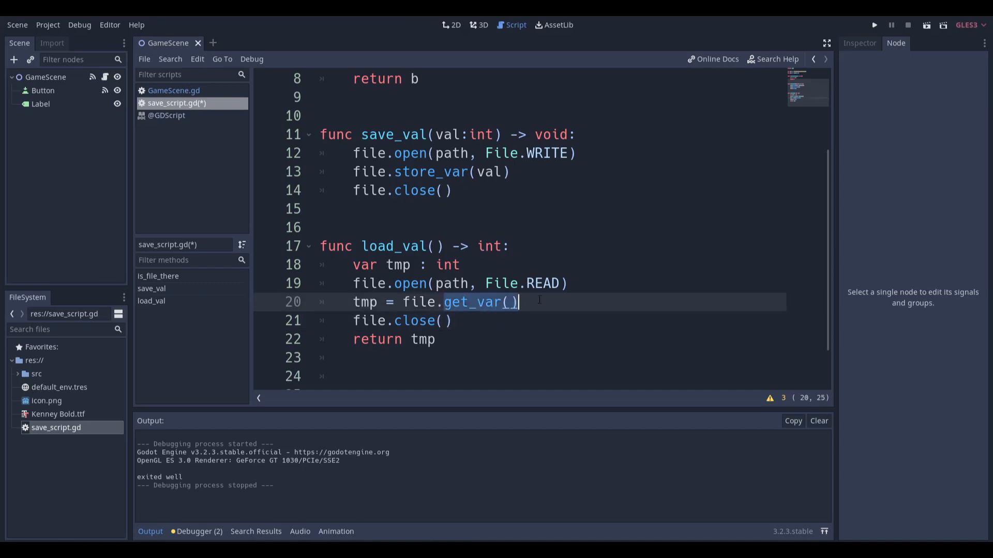
{"action": "left_click", "coordinate": [496, 172]}
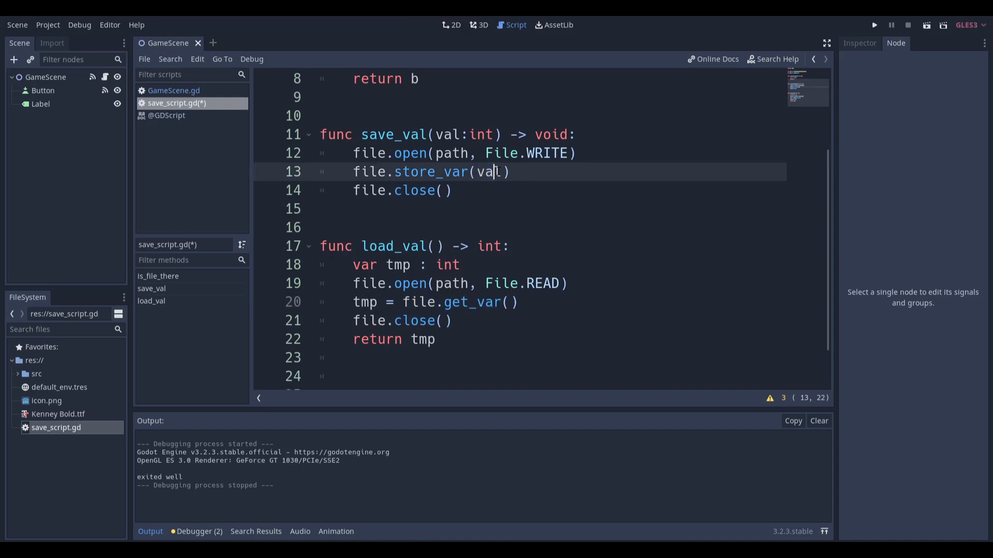
{"action": "left_click", "coordinate": [435, 339]}
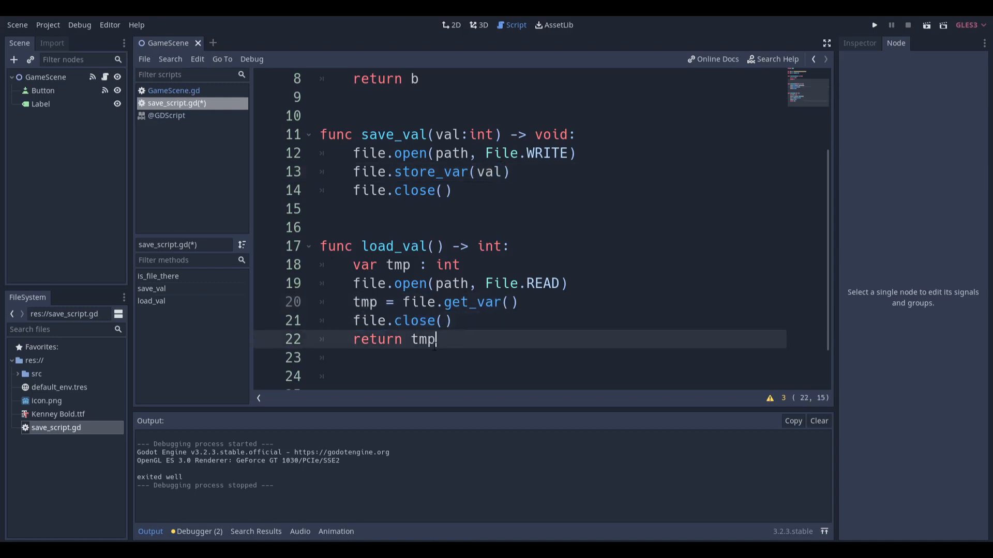
{"action": "scroll", "scroll_direction": "up", "scroll_amount": 3}
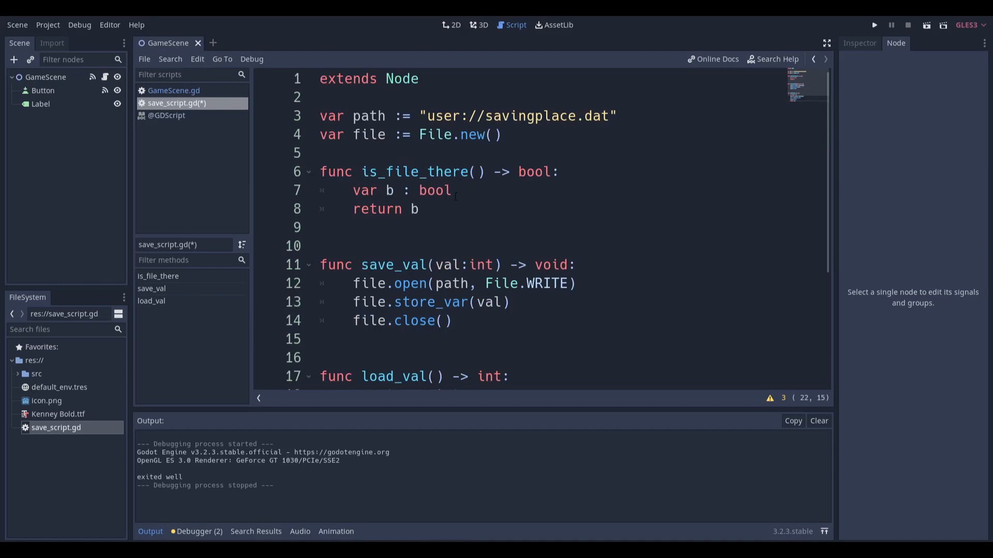
- Add an if file.is_file_there() block setting b = true, then switch to GameScene.gd
{"action": "type", "text": "if"}
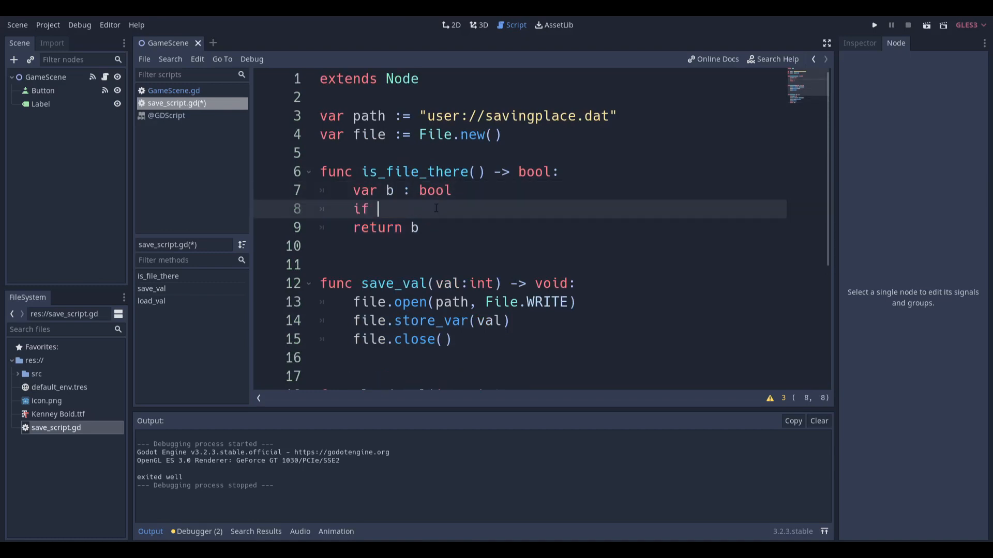
{"action": "type", "text": "file.is_file_there():"}
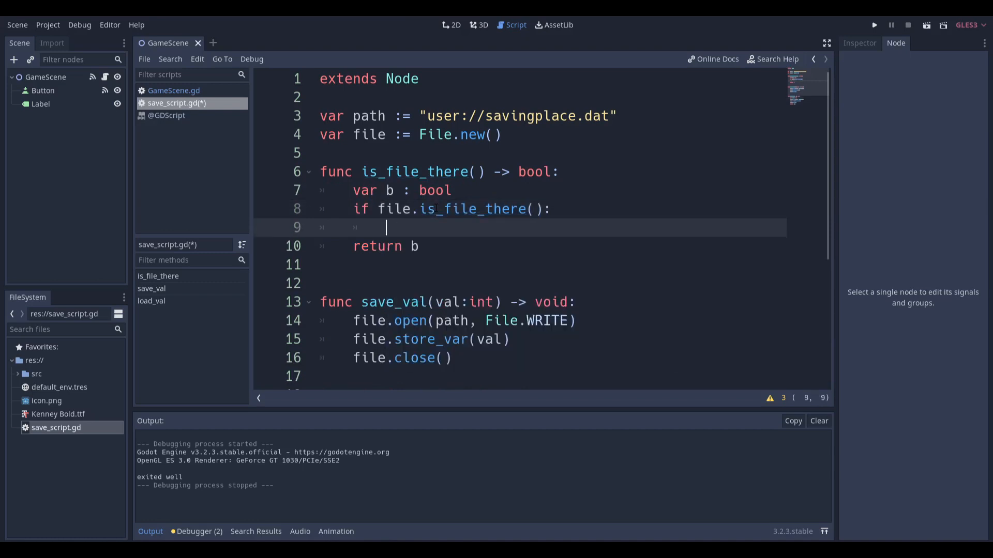
{"action": "type", "text": "b= true"}
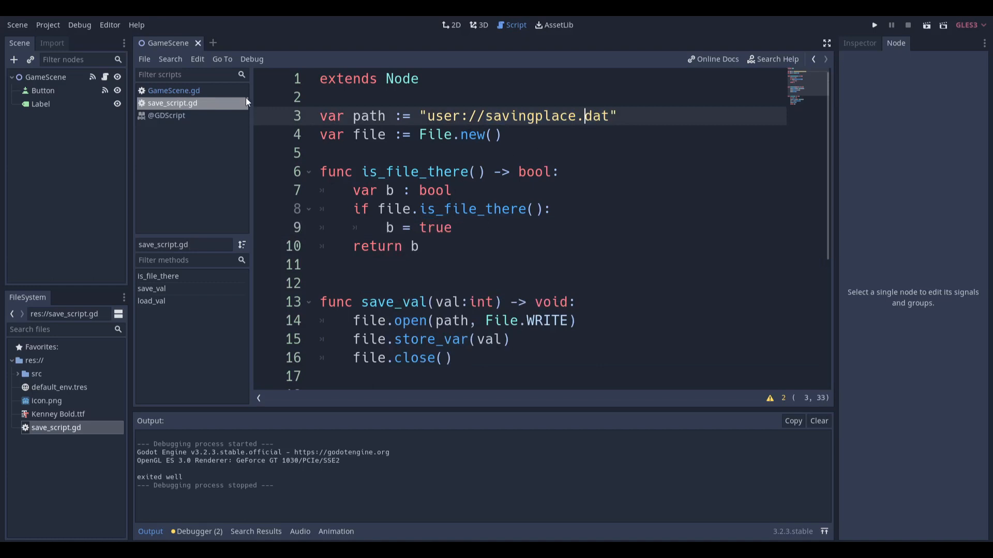
{"action": "left_click", "coordinate": [173, 90]}
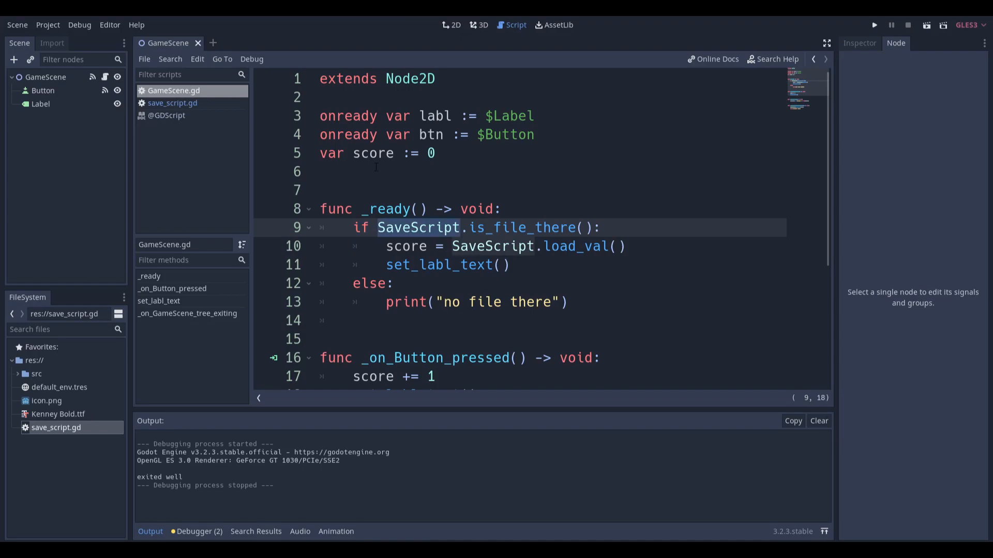
{"action": "left_click", "coordinate": [47, 25]}
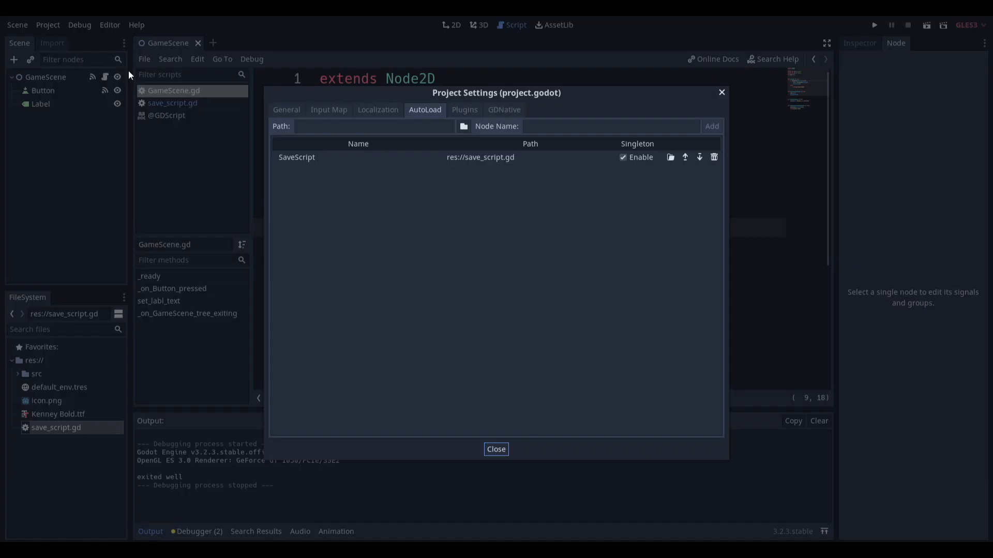
{"action": "double_click", "coordinate": [296, 157]}
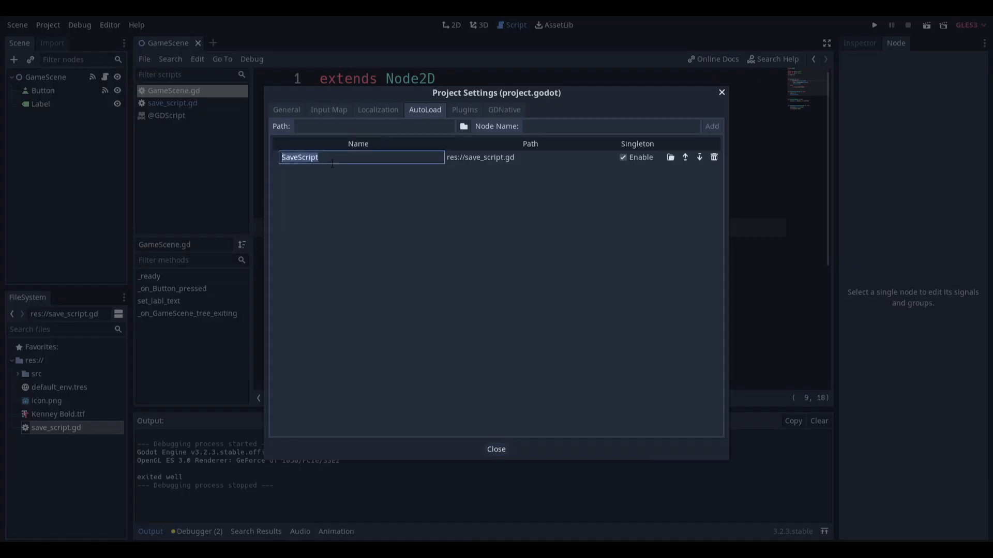
{"action": "type", "text": "asdfsafk;"}
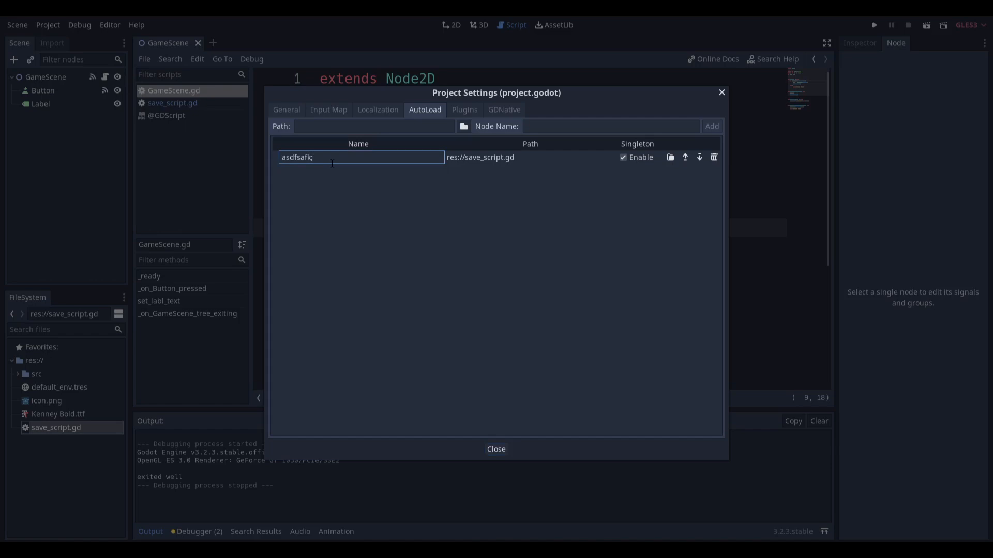
{"action": "left_click", "coordinate": [496, 449]}
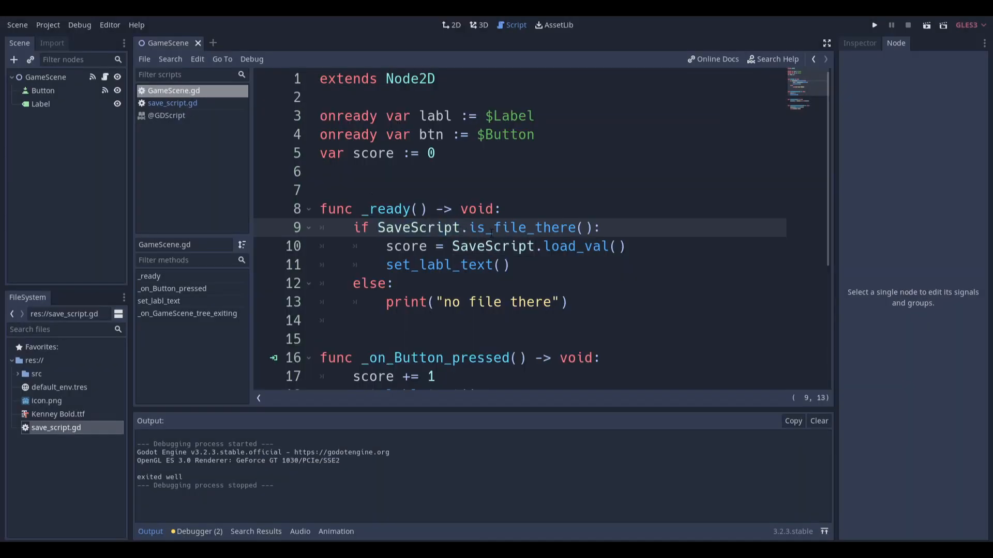
- Open the project's user data folder and double-click savingplace.dat
{"action": "left_click", "coordinate": [599, 228]}
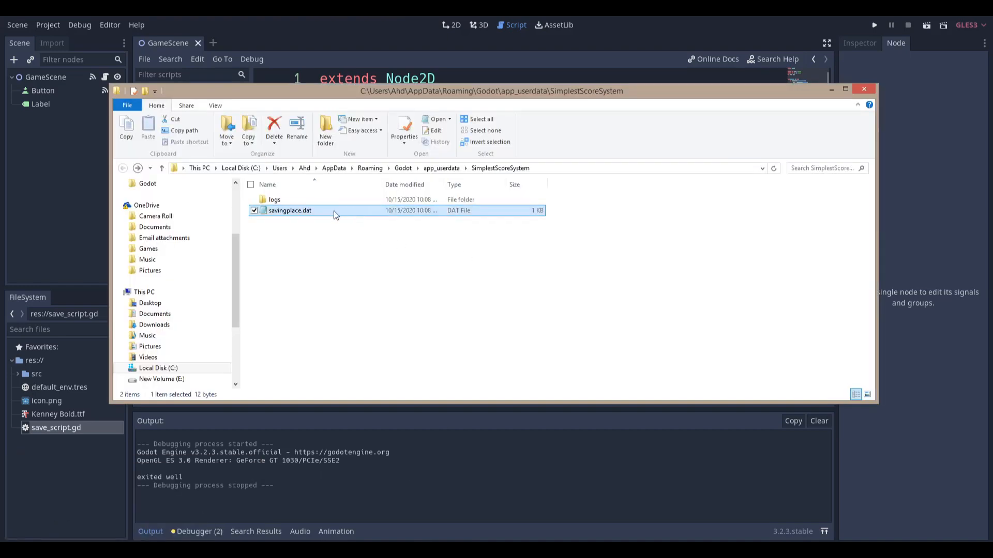
{"action": "double_click", "coordinate": [289, 210]}
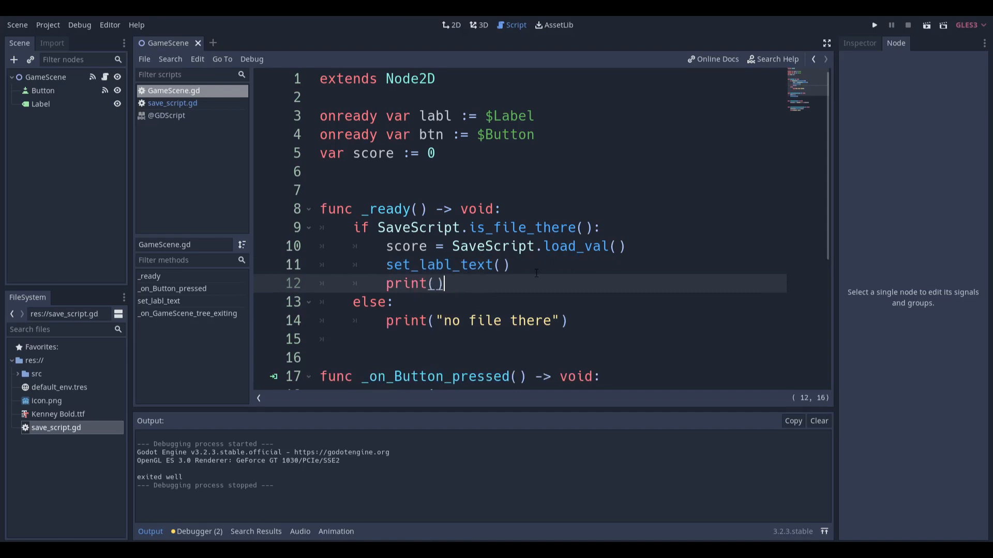
- Add print("file there") in _ready and rerun after changing the check to file_exists(path)
{"action": "type", "text": "\"file th"}
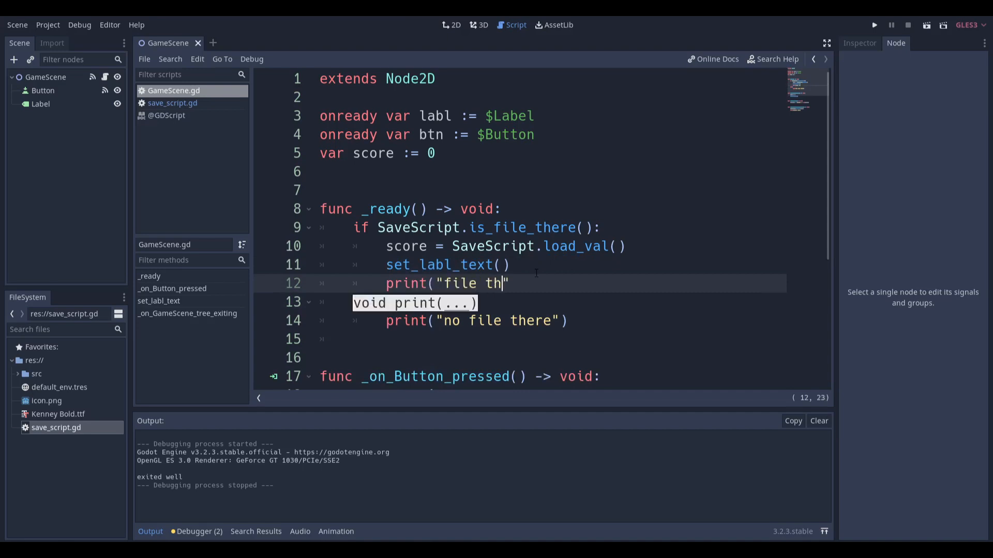
{"action": "left_click", "coordinate": [874, 25]}
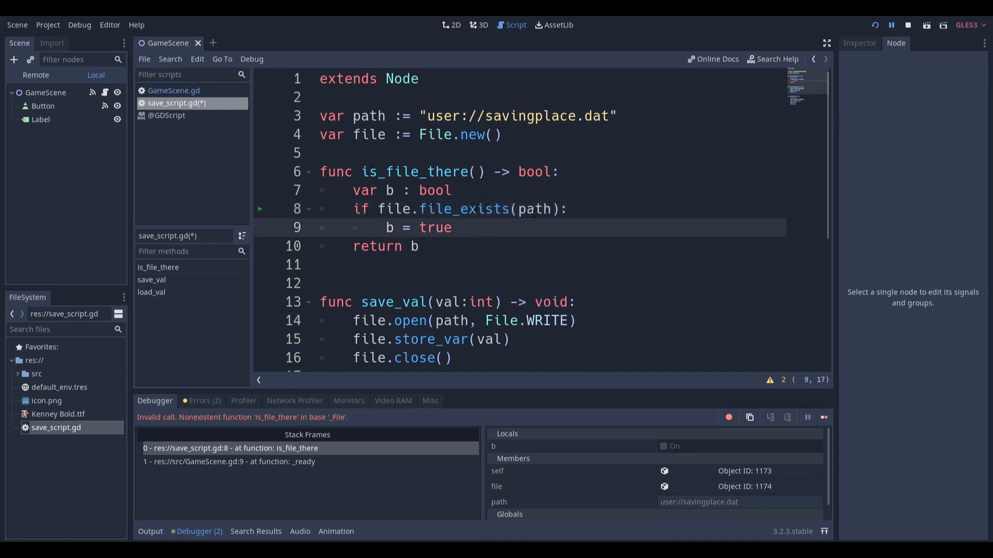
{"action": "left_click", "coordinate": [443, 228]}
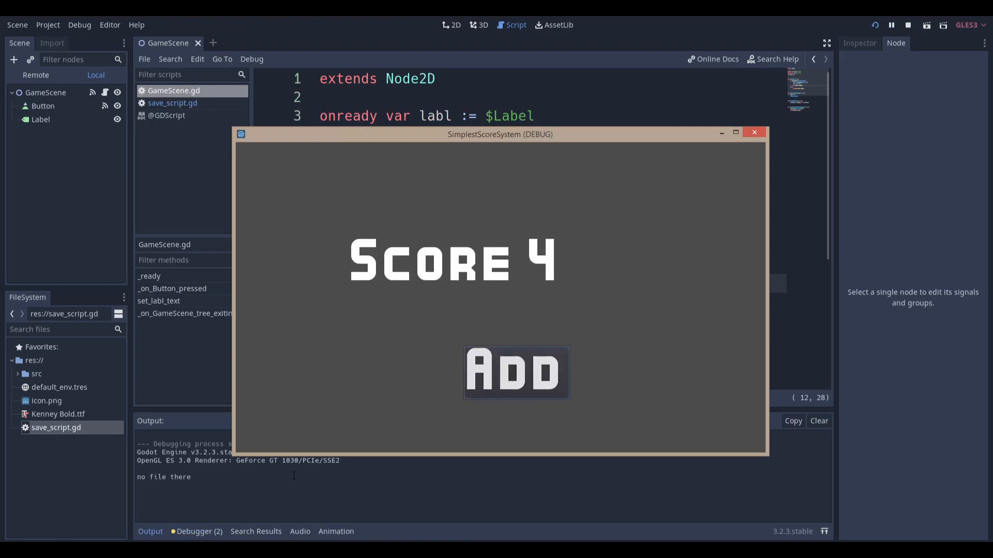
{"action": "mouse_move", "coordinate": [293, 443]}
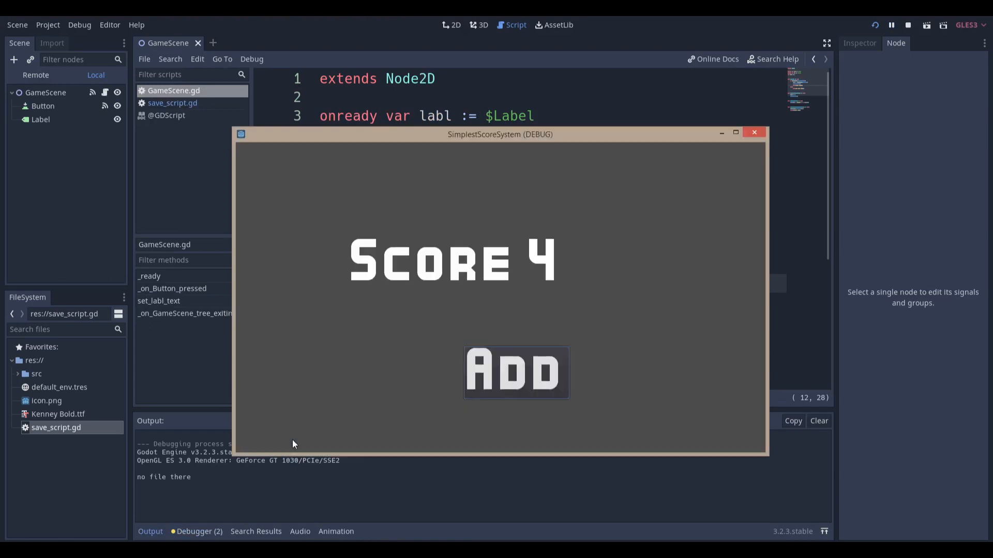
- Close the game, run it again to confirm Score 4 loads, then close it
{"action": "left_click", "coordinate": [754, 132]}
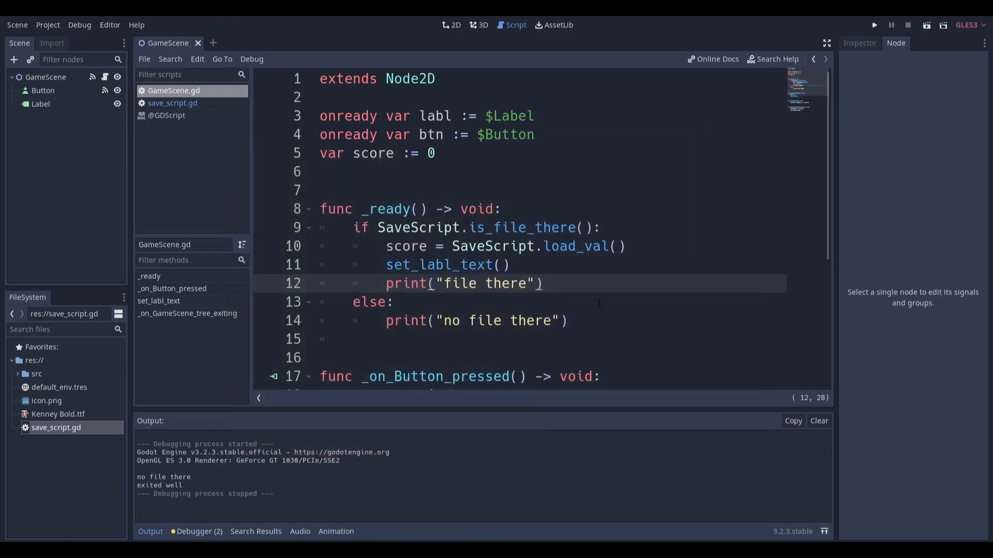
{"action": "left_click", "coordinate": [874, 24]}
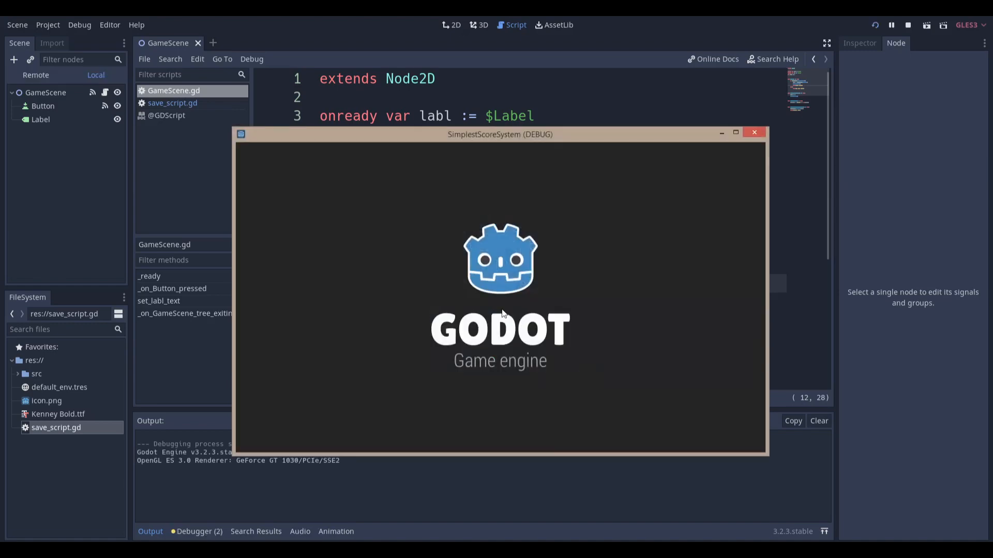
{"action": "left_click", "coordinate": [754, 132]}
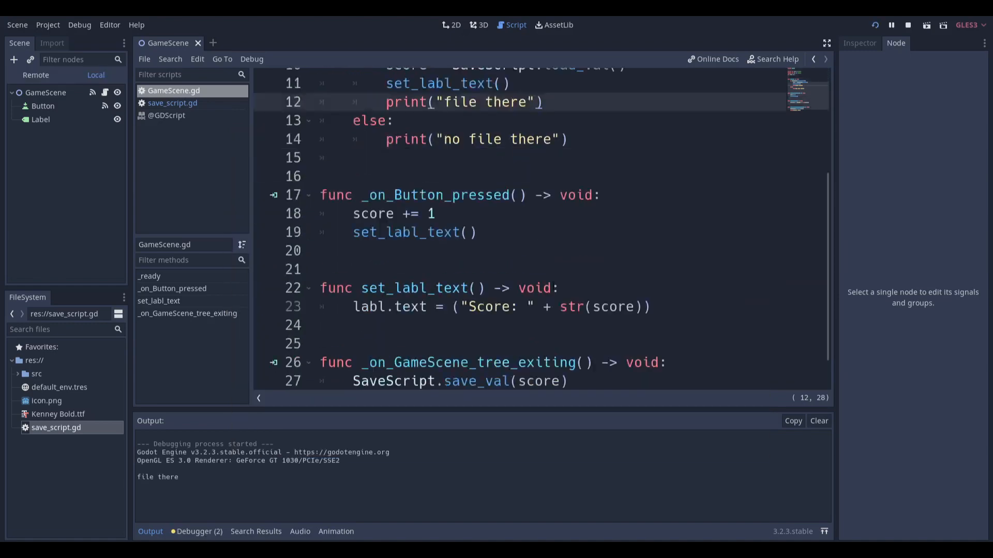
{"action": "scroll", "scroll_direction": "up", "scroll_amount": 3}
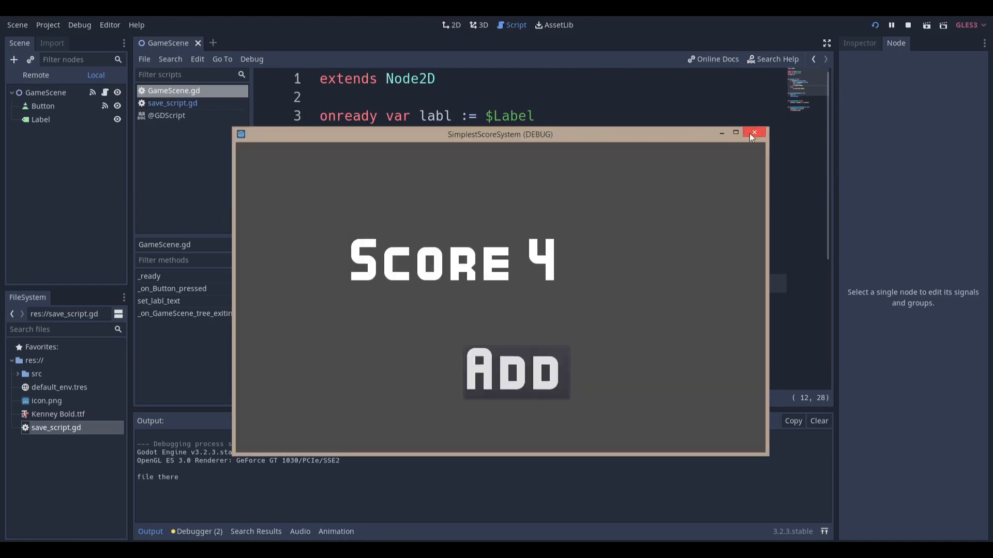
{"action": "left_click", "coordinate": [754, 134]}
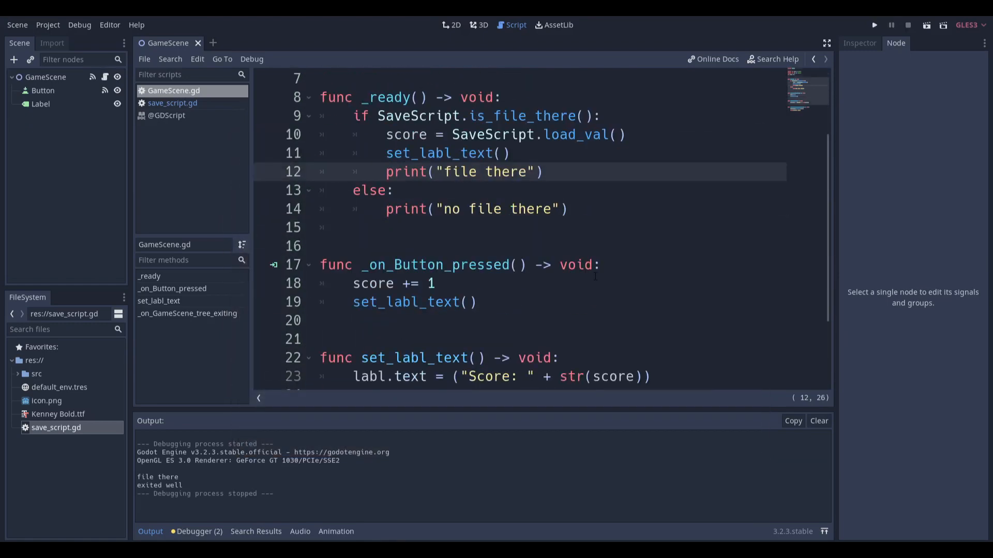
- Scroll through load_val and GameScene's _ready, then switch to the 2D scene view
{"action": "scroll", "scroll_direction": "up", "scroll_amount": 3}
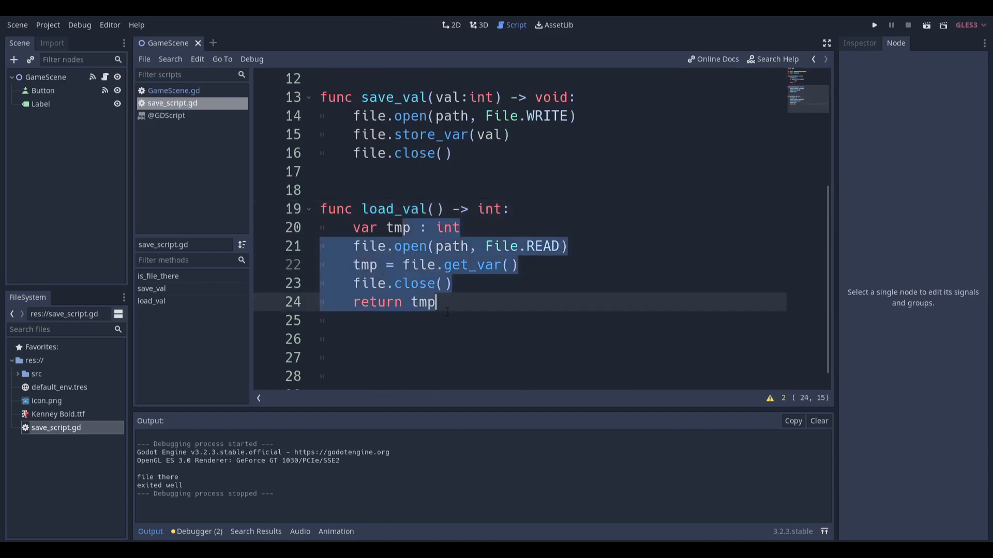
{"action": "left_click", "coordinate": [173, 91]}
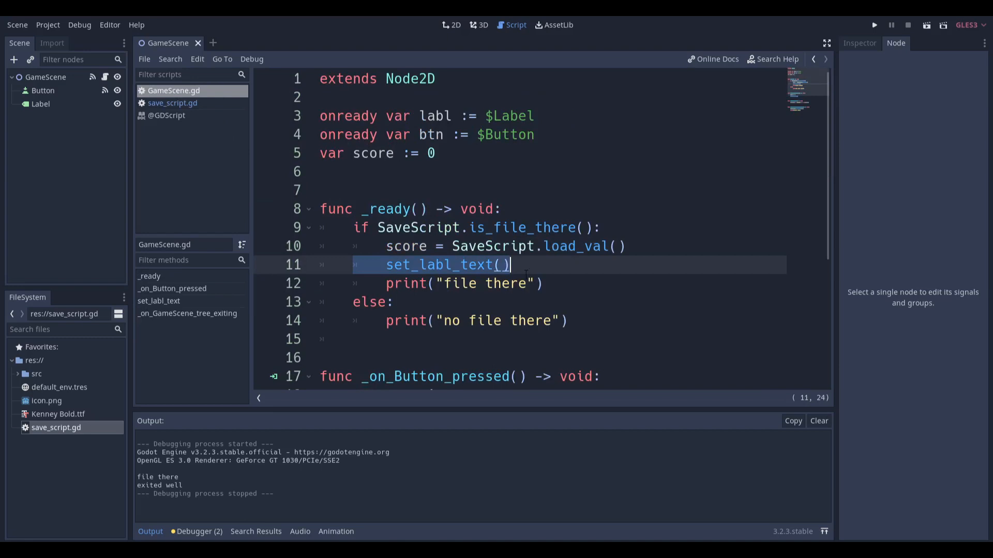
{"action": "scroll", "scroll_direction": "down", "scroll_amount": 3}
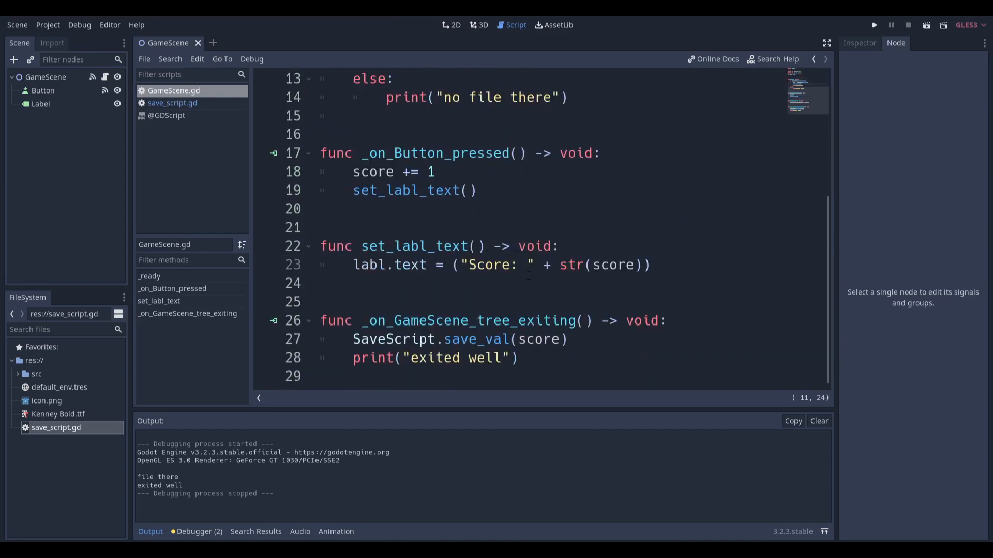
{"action": "left_click", "coordinate": [451, 24]}
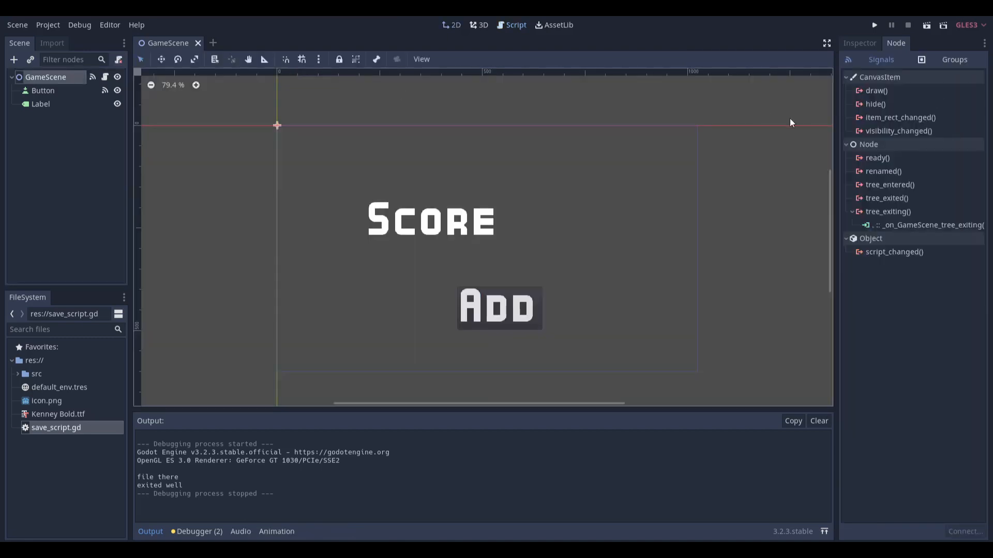
- Show the GameScene node's signals and jump to its tree_exiting handler
{"action": "left_click", "coordinate": [43, 90]}
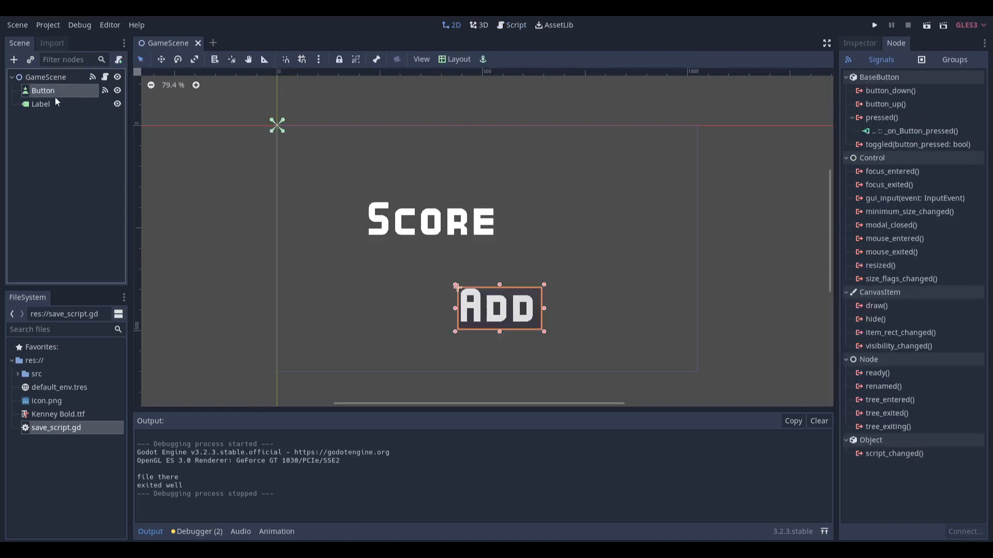
{"action": "left_click", "coordinate": [46, 77]}
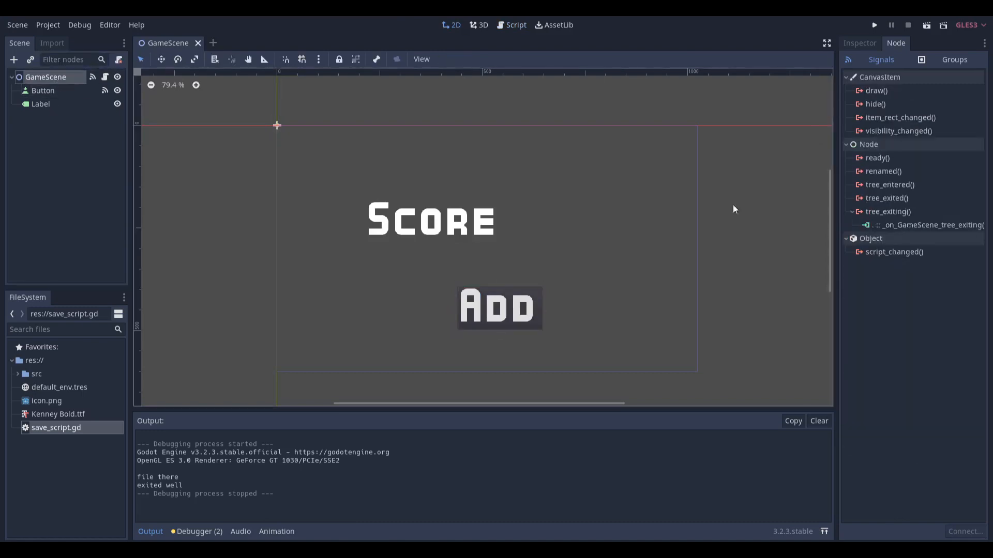
{"action": "mouse_move", "coordinate": [902, 237]}
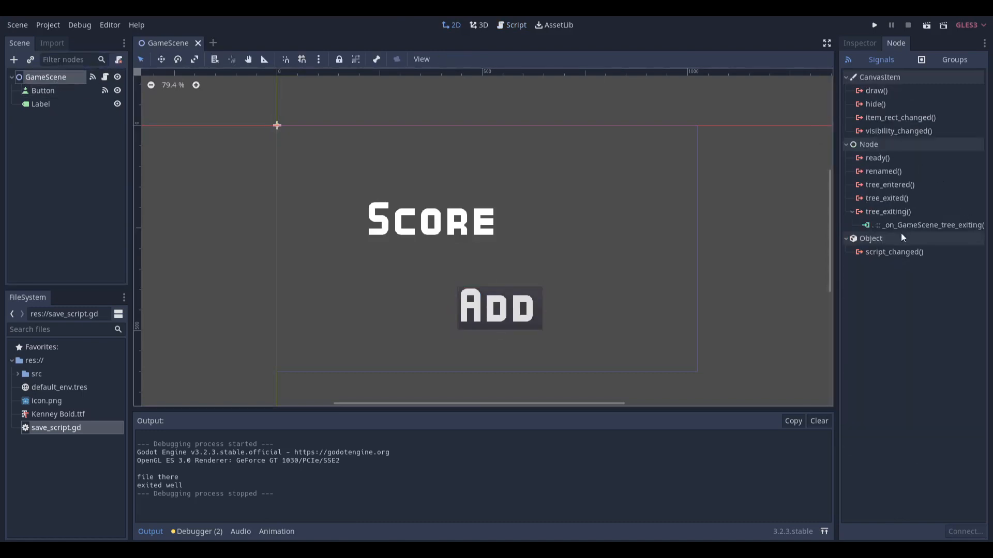
{"action": "mouse_move", "coordinate": [912, 194]}
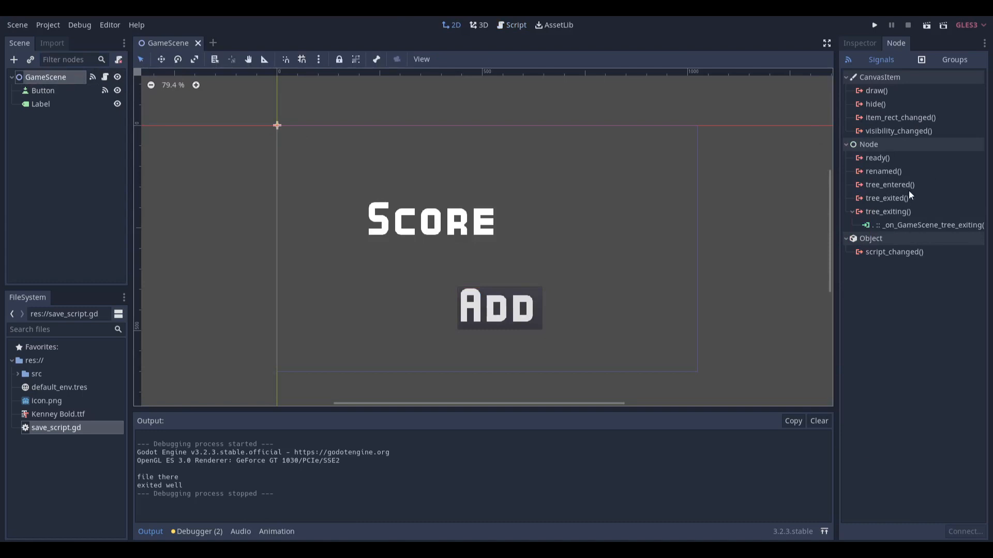
{"action": "mouse_move", "coordinate": [916, 228]}
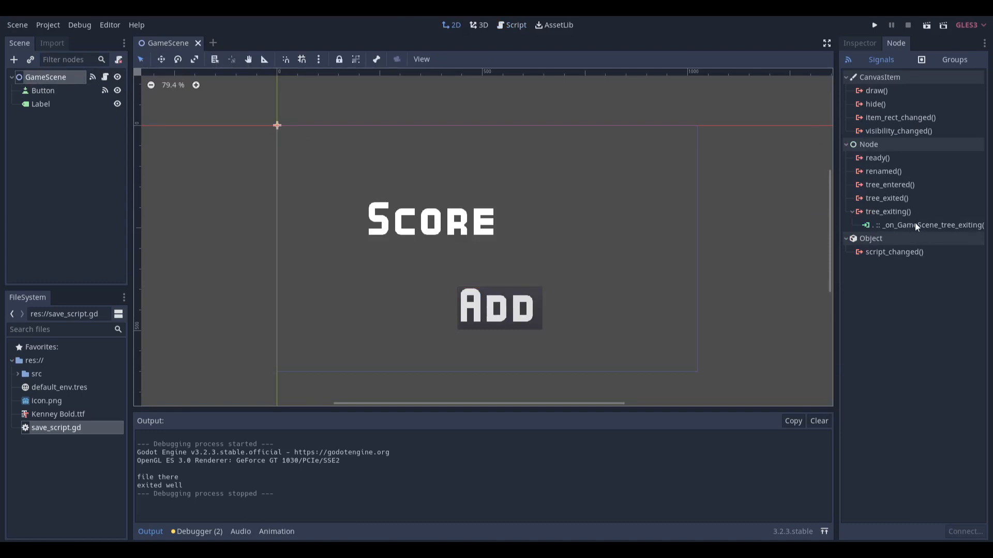
{"action": "mouse_move", "coordinate": [914, 201]}
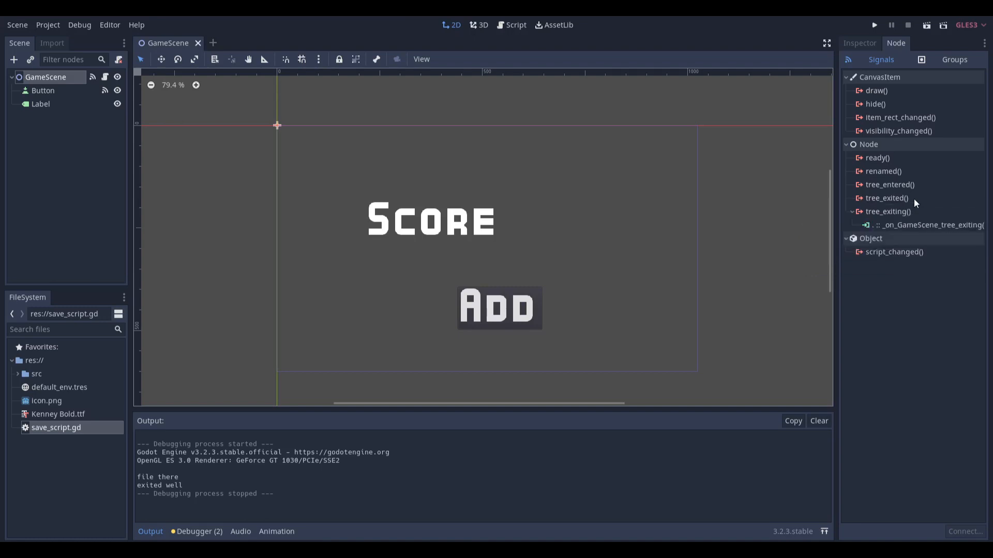
{"action": "mouse_move", "coordinate": [913, 205]}
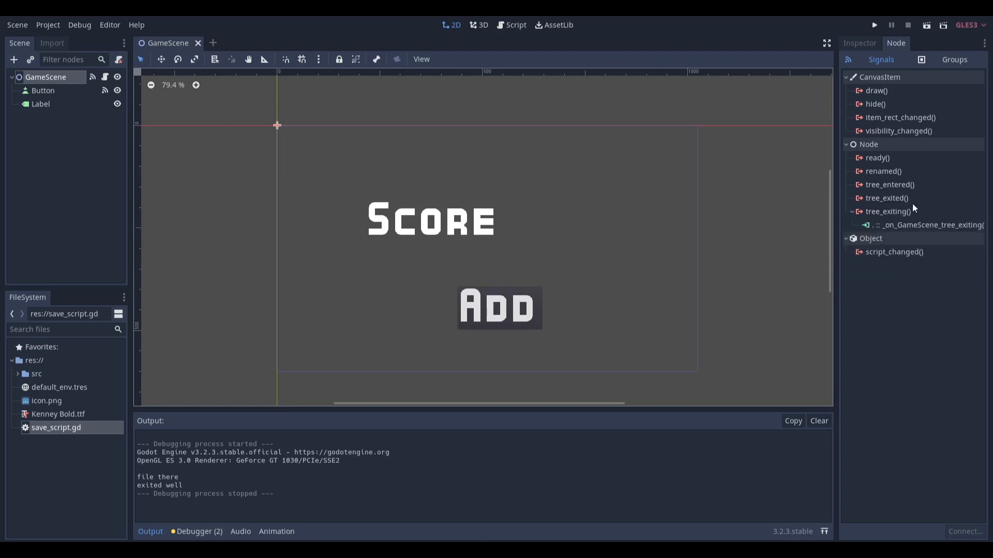
{"action": "mouse_move", "coordinate": [911, 203]}
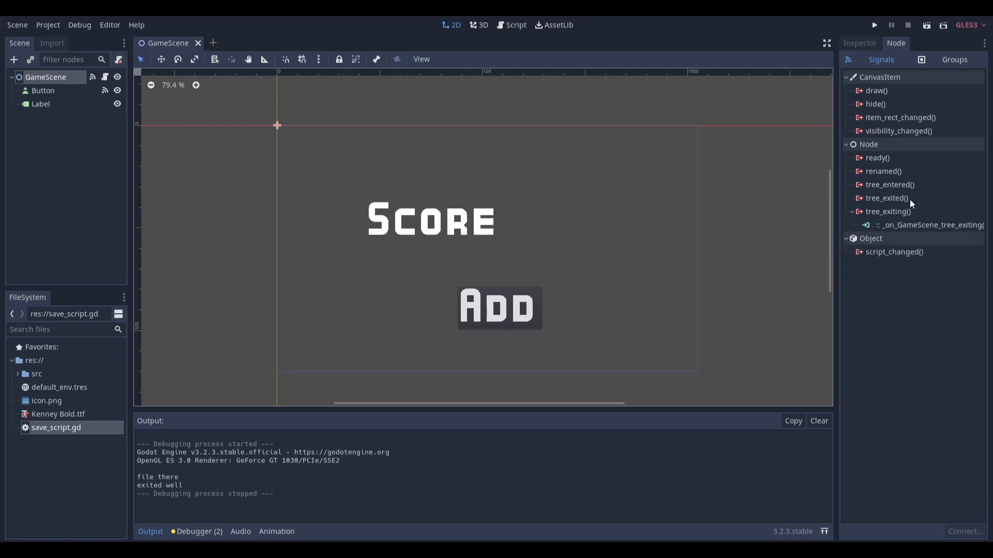
{"action": "mouse_move", "coordinate": [888, 198]}
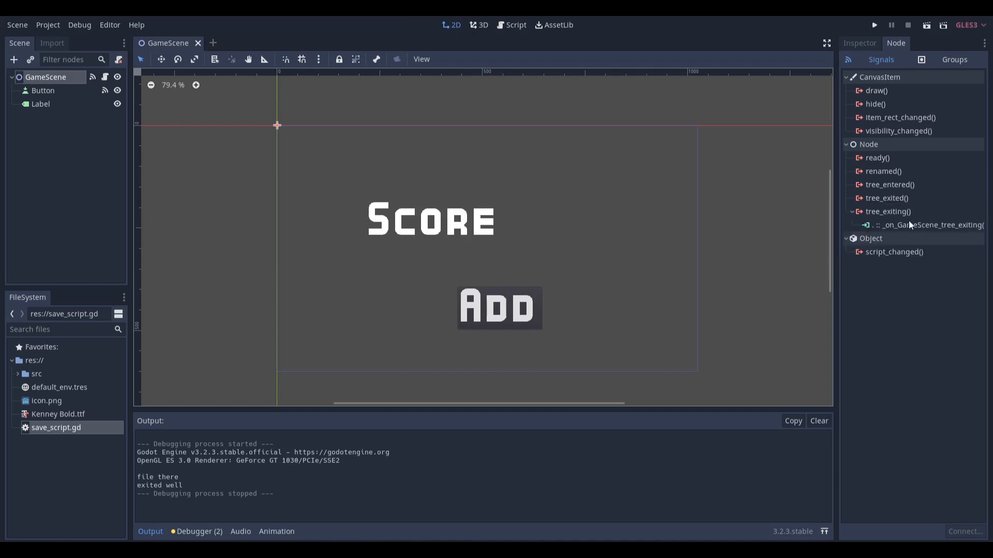
{"action": "mouse_move", "coordinate": [928, 225]}
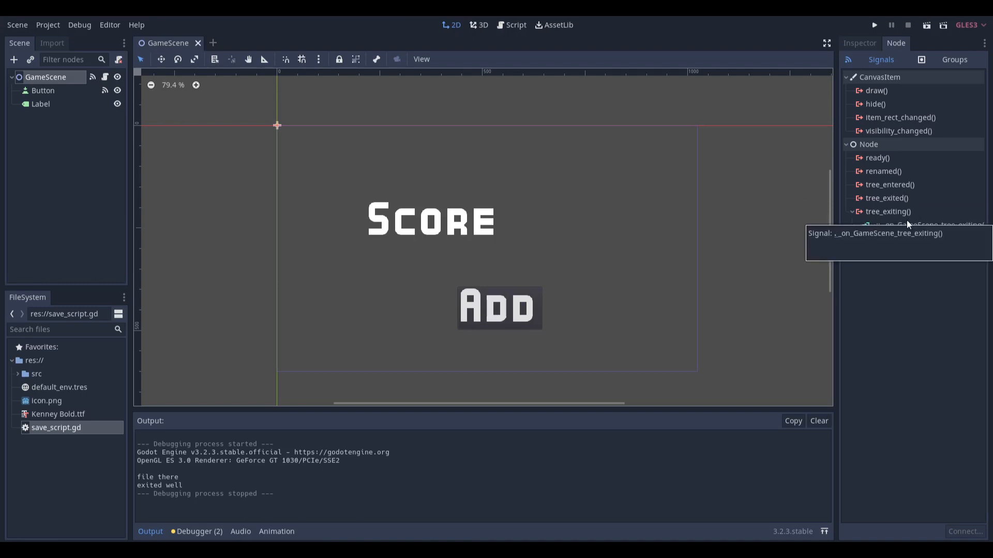
{"action": "left_click", "coordinate": [925, 225]}
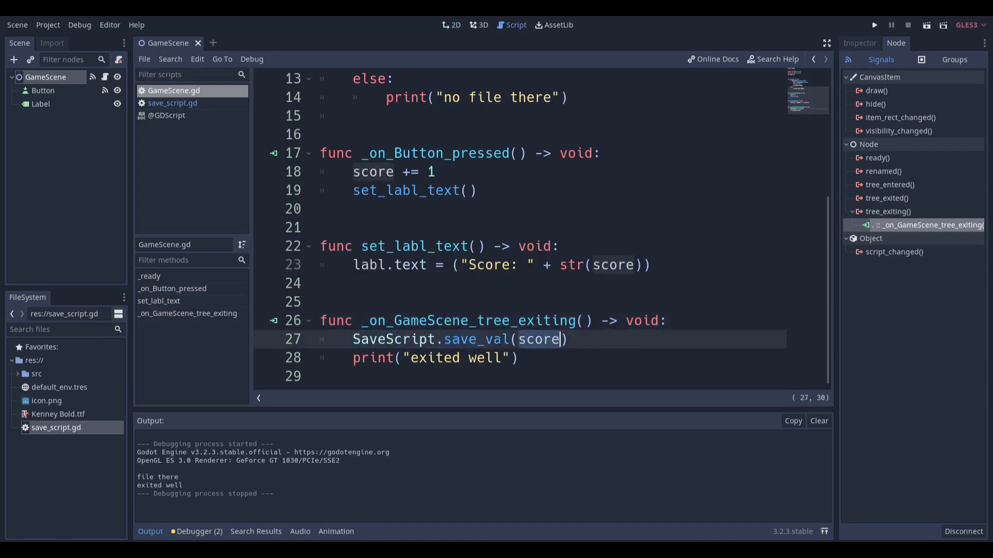
- Scroll up and down through GameScene.gd to review _ready
{"action": "scroll", "scroll_direction": "up", "scroll_amount": 3}
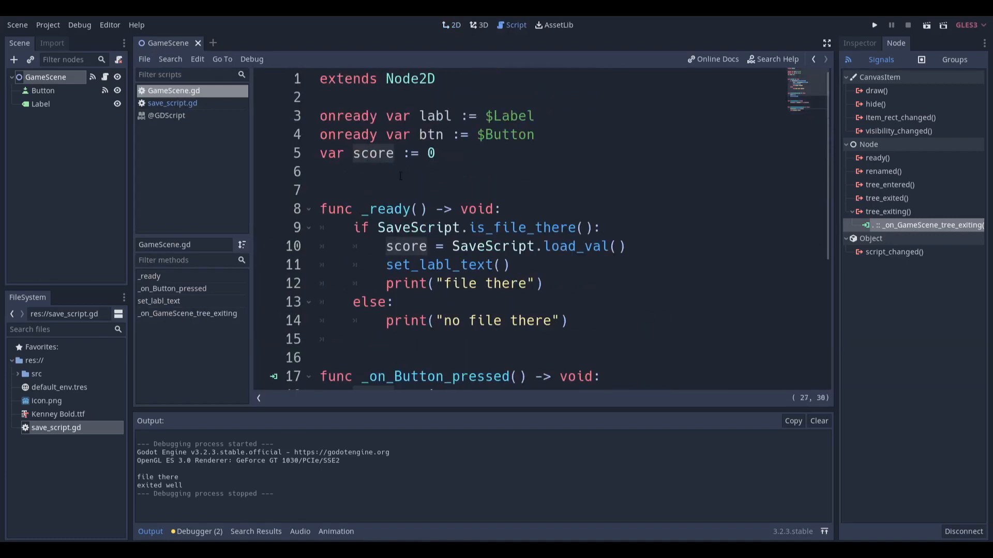
{"action": "scroll", "scroll_direction": "down", "scroll_amount": 3}
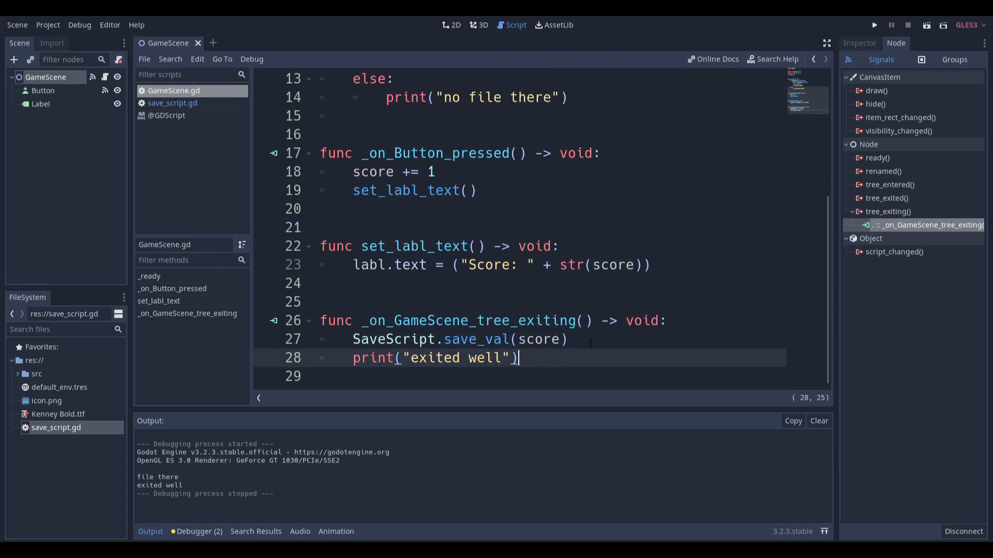
{"action": "mouse_move", "coordinate": [646, 282]}
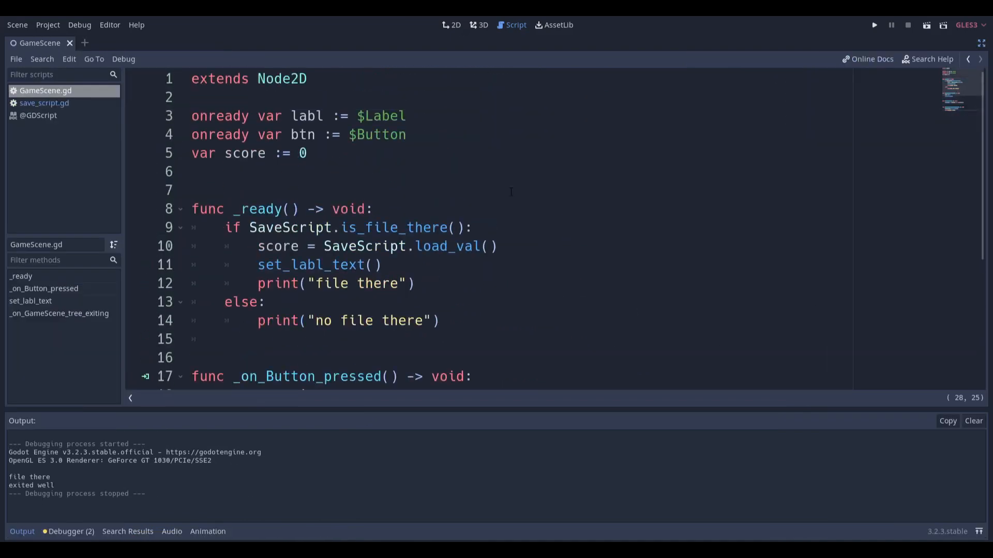
- Save the script, run the game, add a point, and close it to store the score
{"action": "key", "text": "ctrl+s"}
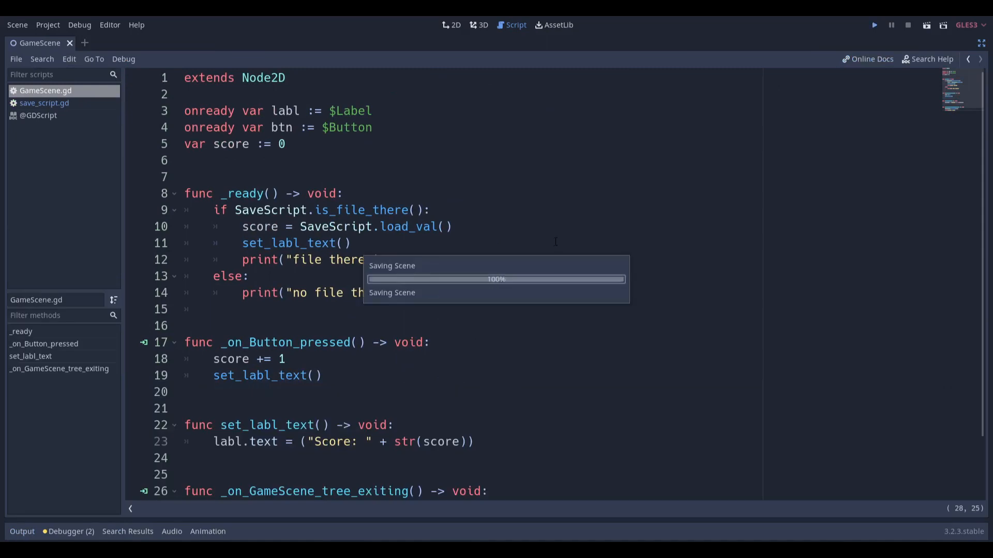
{"action": "left_click", "coordinate": [875, 25]}
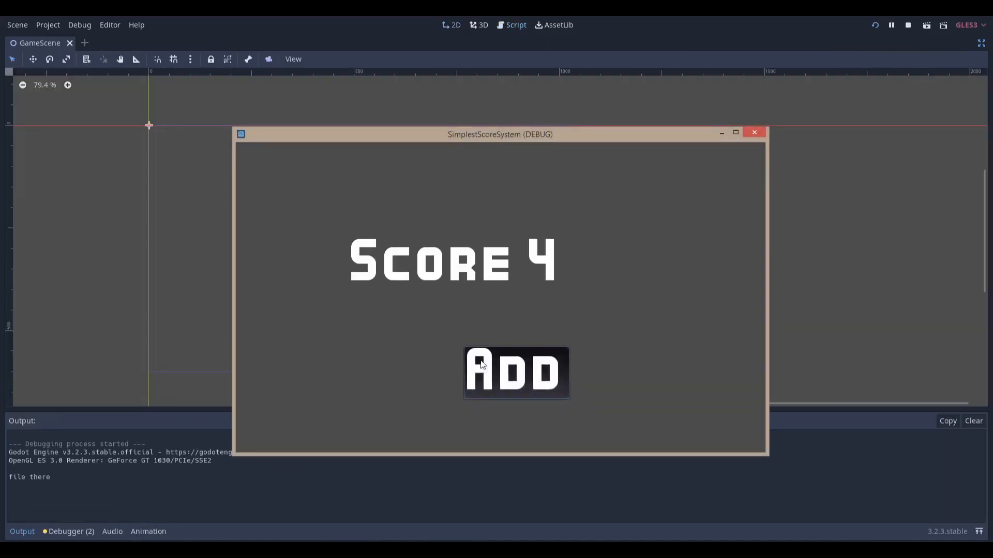
{"action": "left_click", "coordinate": [516, 372]}
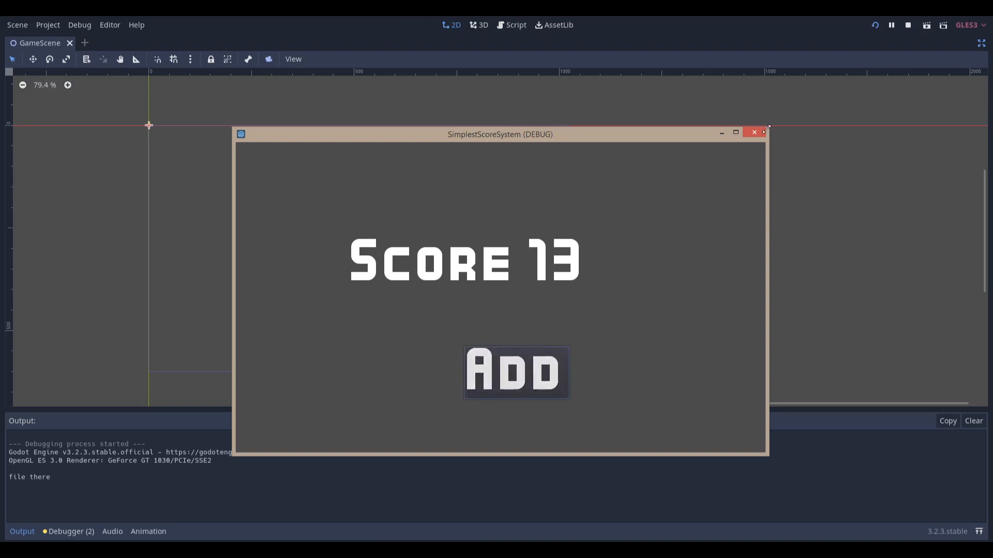
{"action": "left_click", "coordinate": [753, 132]}
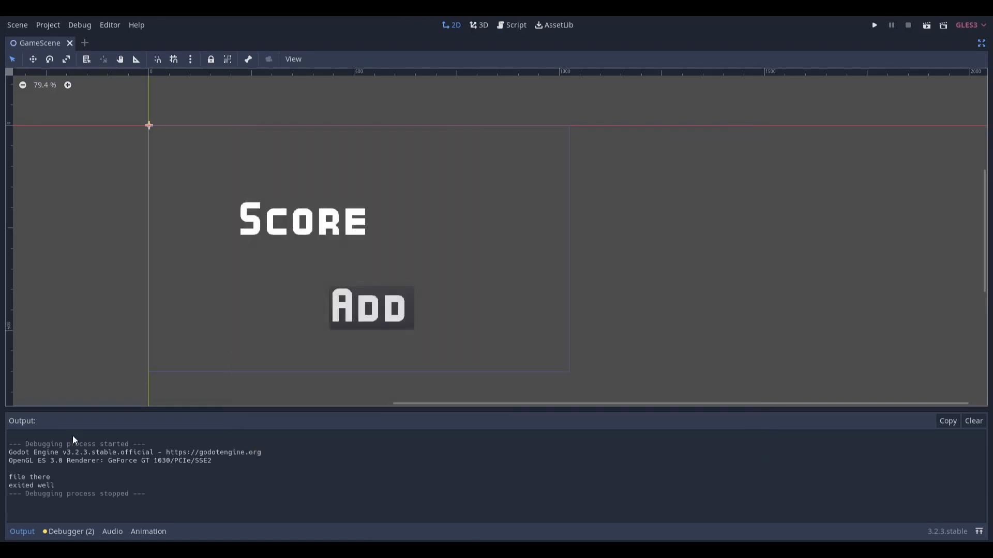
- Rerun the game, raise the reloaded score from 21 to 23, and close it
{"action": "left_click", "coordinate": [874, 25]}
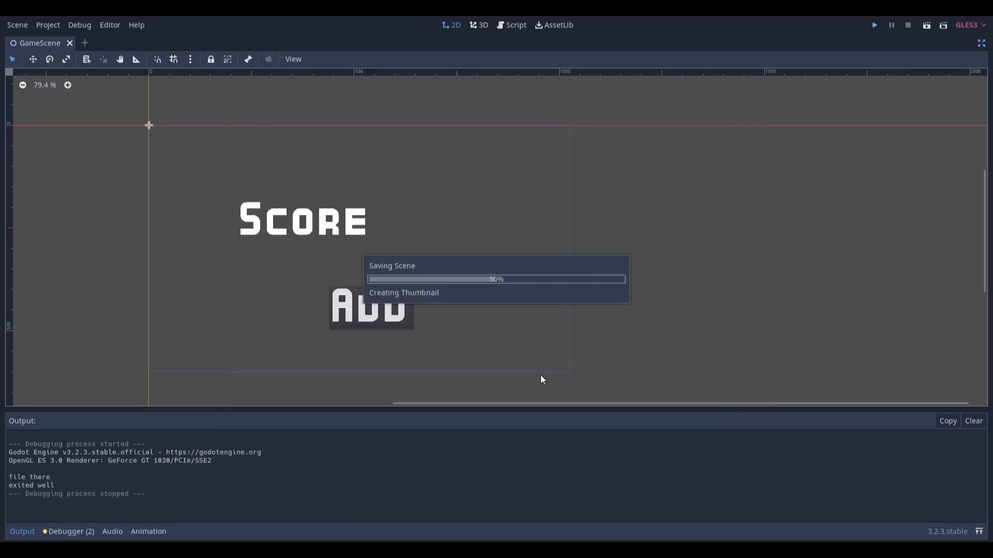
{"action": "left_click", "coordinate": [874, 25]}
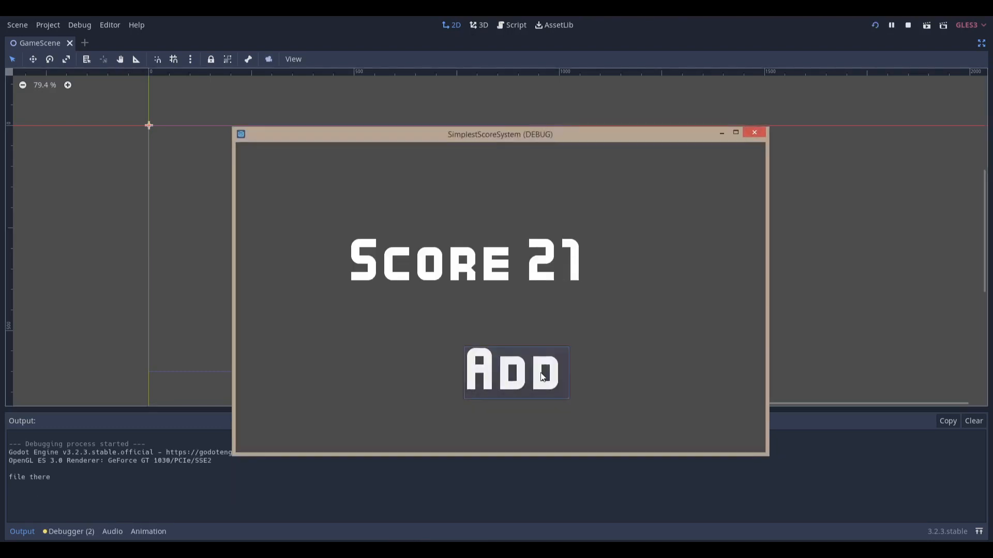
{"action": "left_click", "coordinate": [515, 373]}
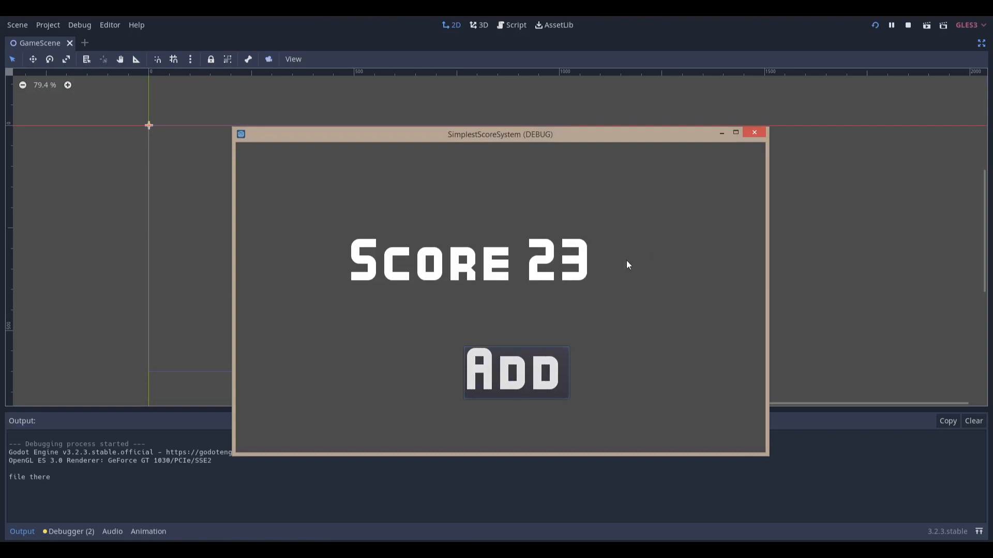
{"action": "mouse_move", "coordinate": [619, 273]}
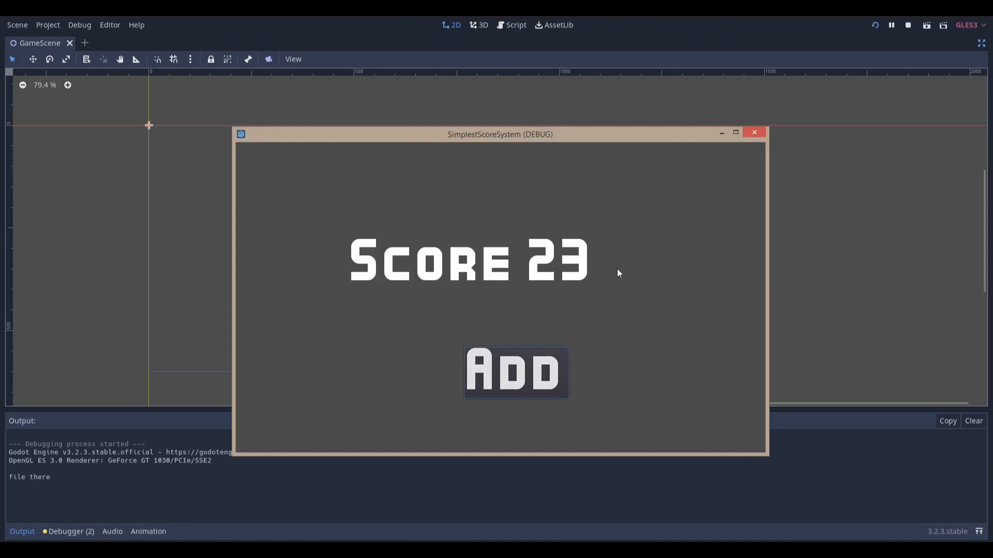
{"action": "mouse_move", "coordinate": [753, 142]}
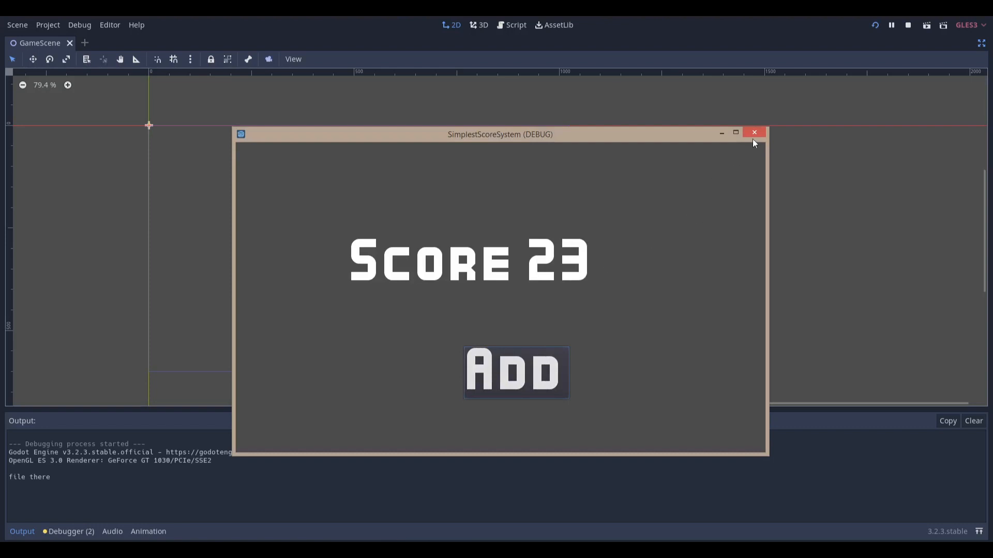
{"action": "mouse_move", "coordinate": [754, 132]}
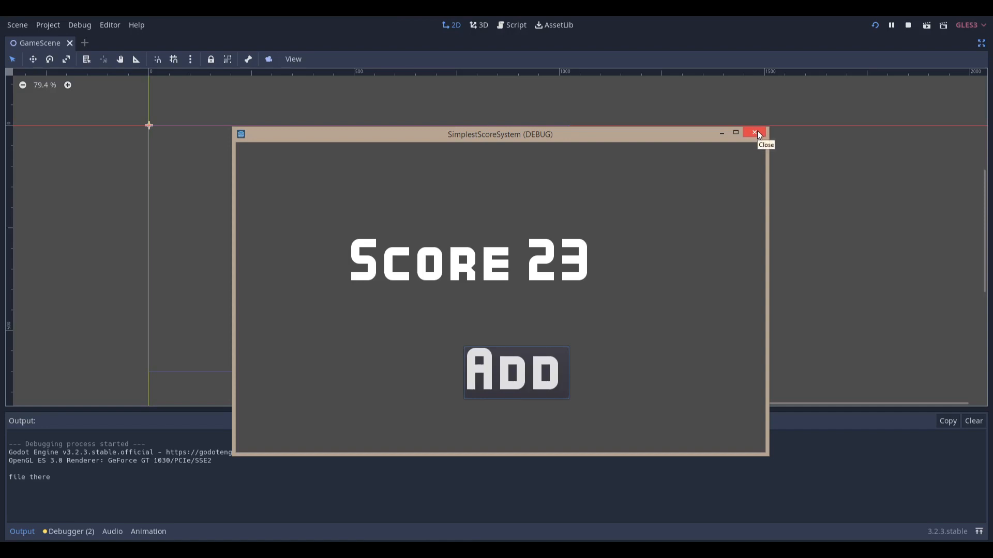
{"action": "left_click", "coordinate": [753, 133]}
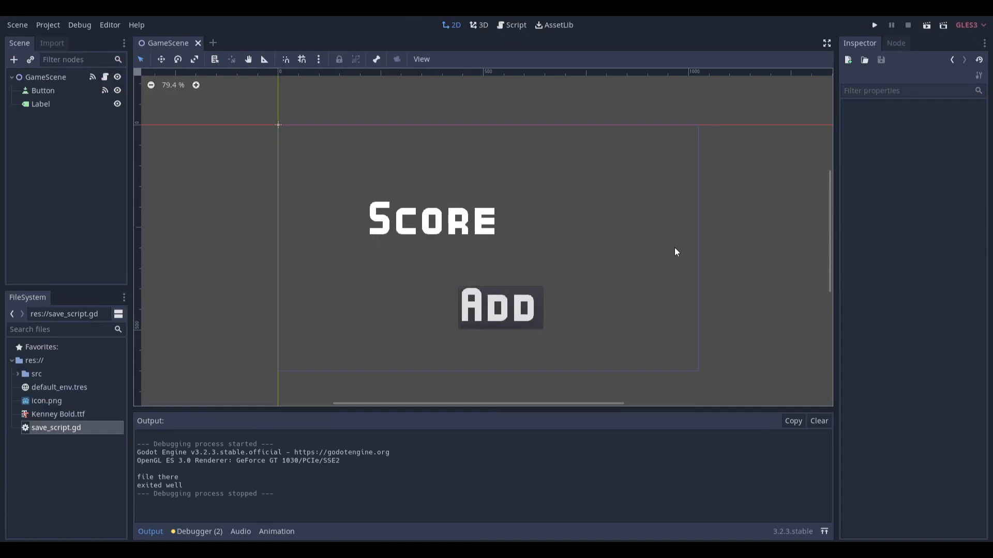
{"action": "mouse_move", "coordinate": [624, 285]}
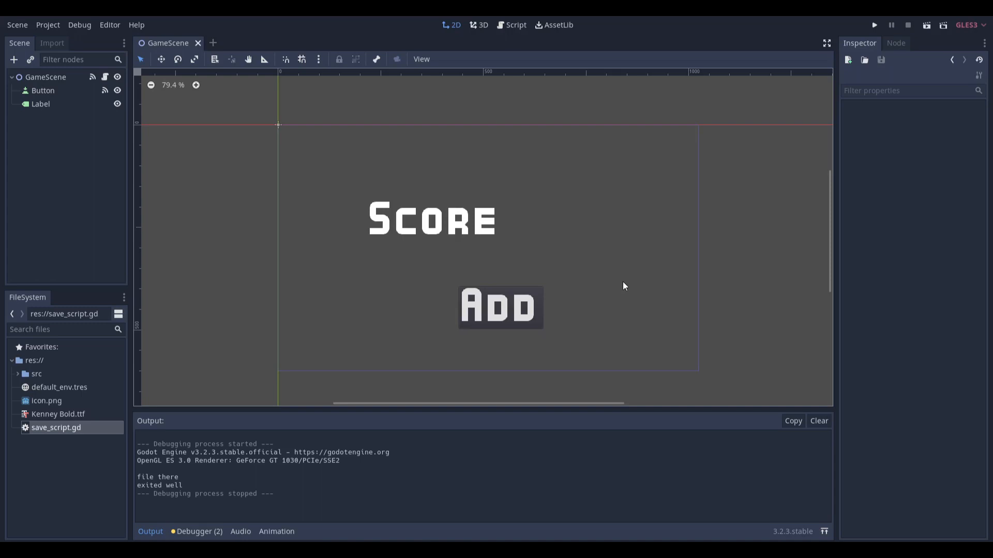
{"action": "mouse_move", "coordinate": [578, 129]}
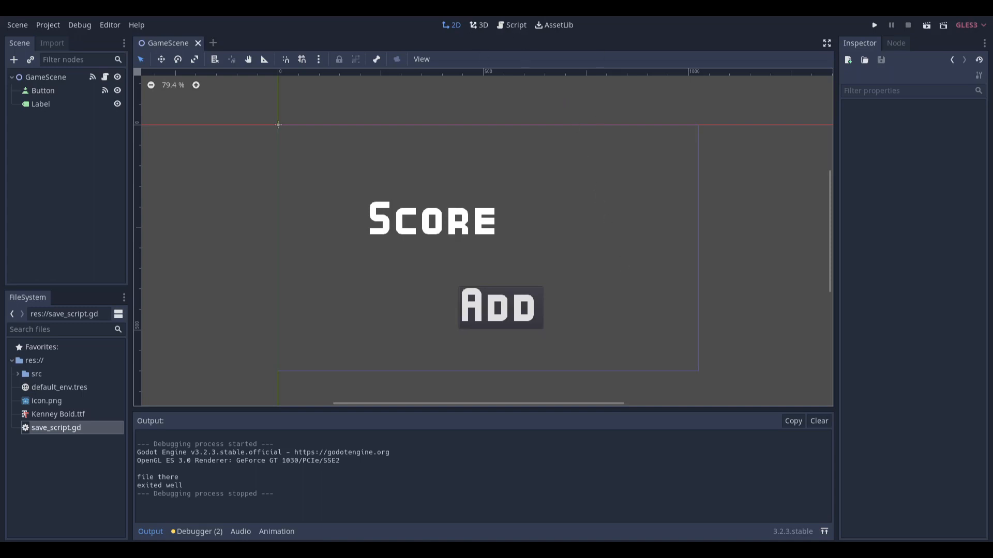
{"action": "mouse_move", "coordinate": [580, 214]}
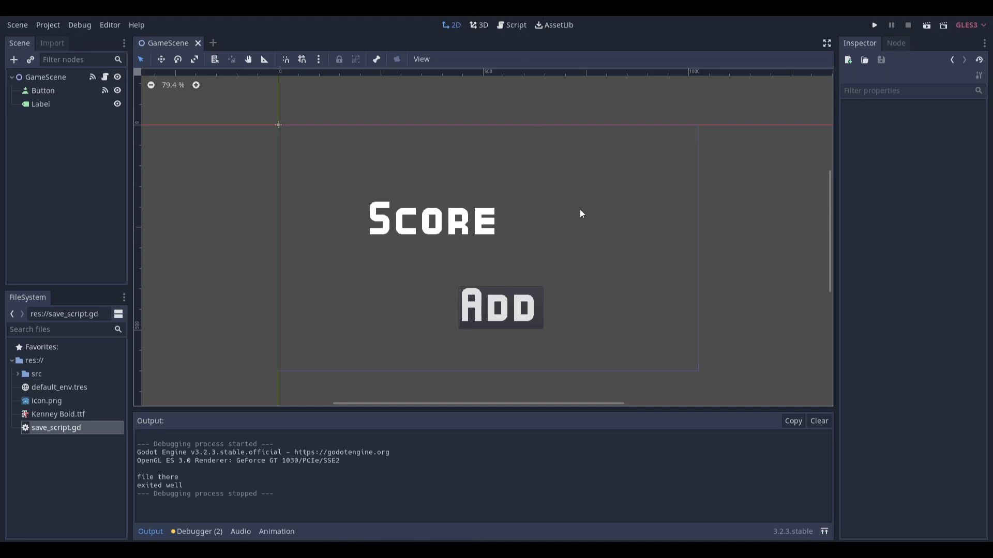